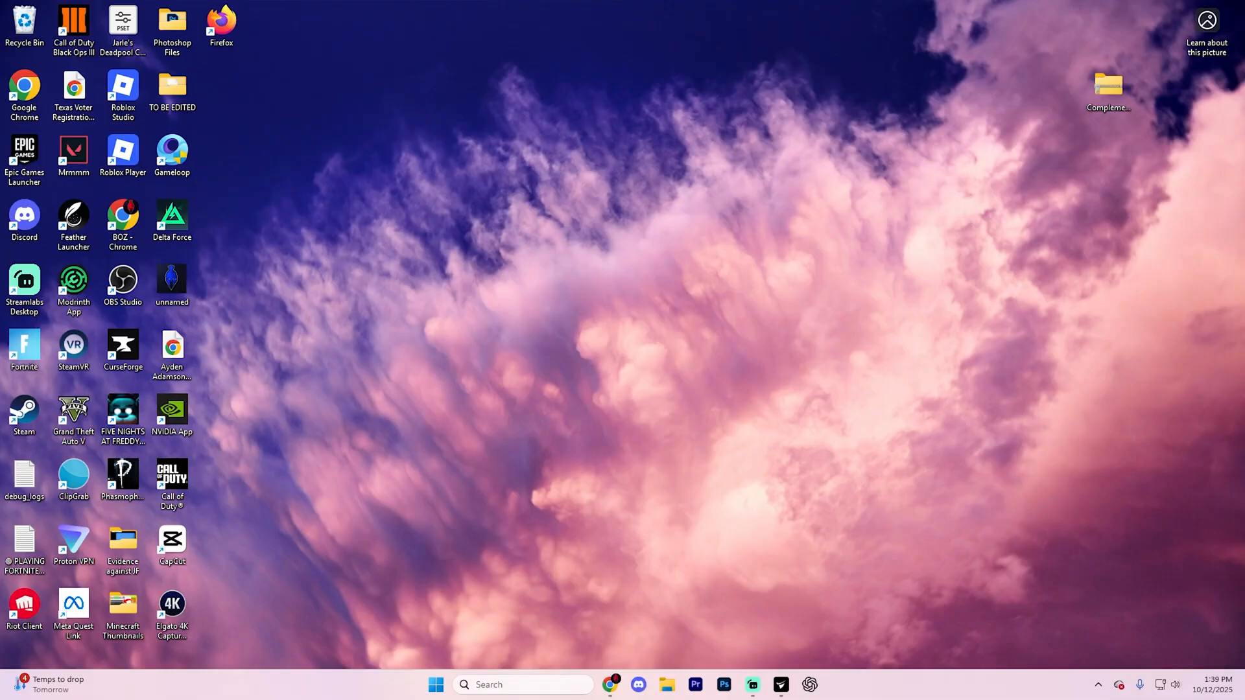
Launch Google Chrome and start entering curseforge in the address bar
left_click(611, 685)
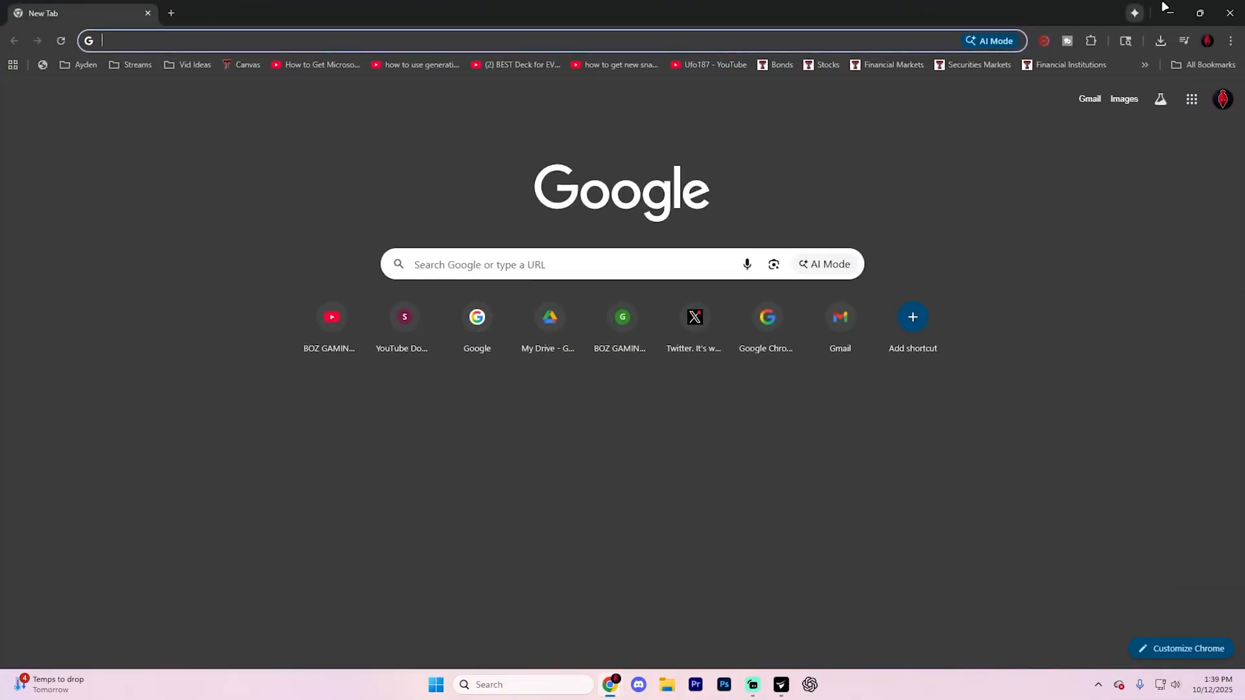
mouse_move(831, 23)
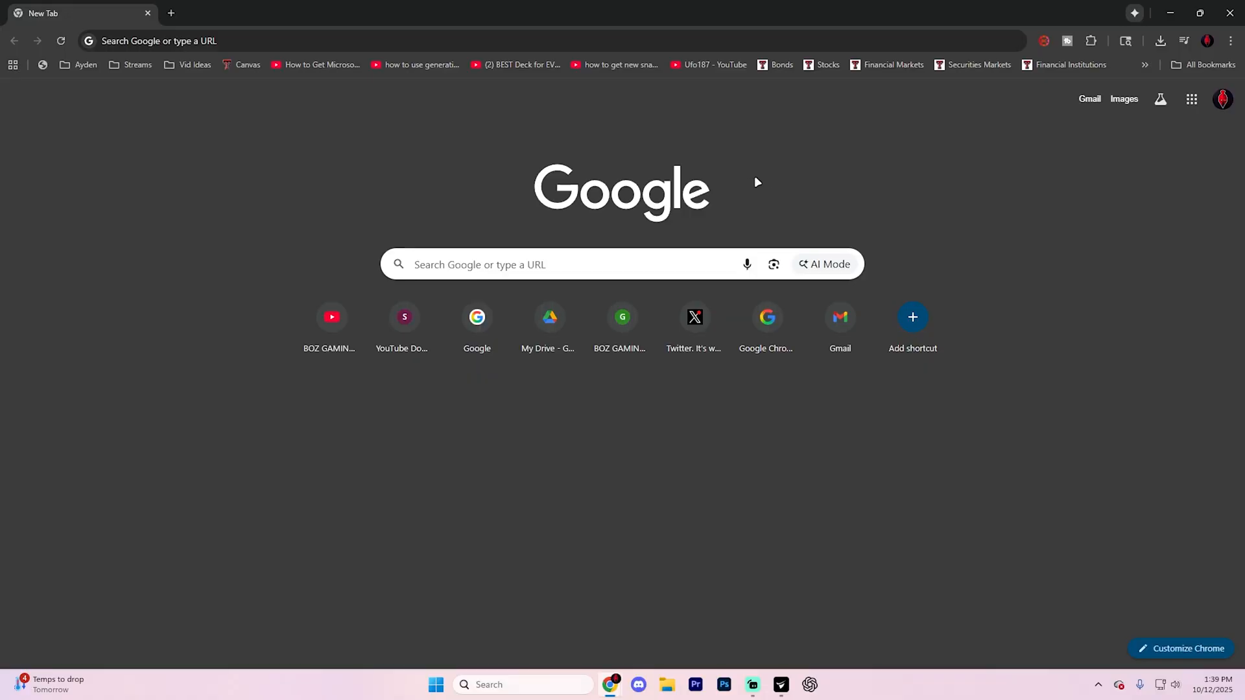
mouse_move(799, 201)
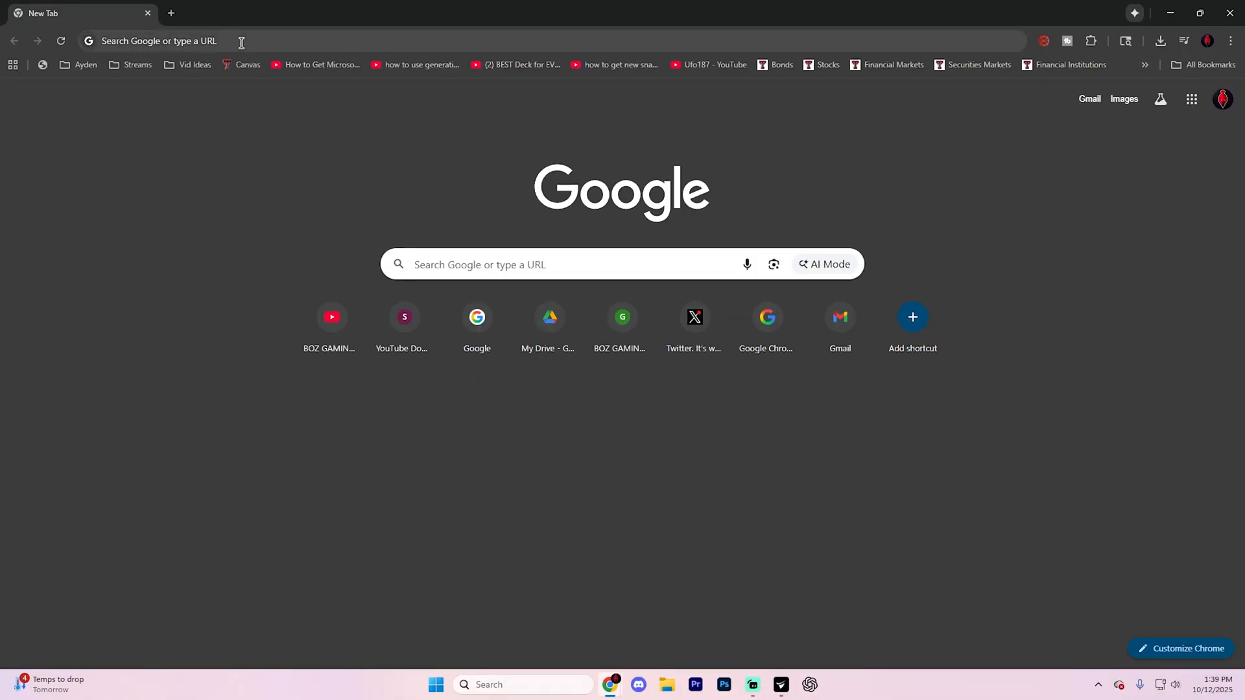
type("curseforge.com")
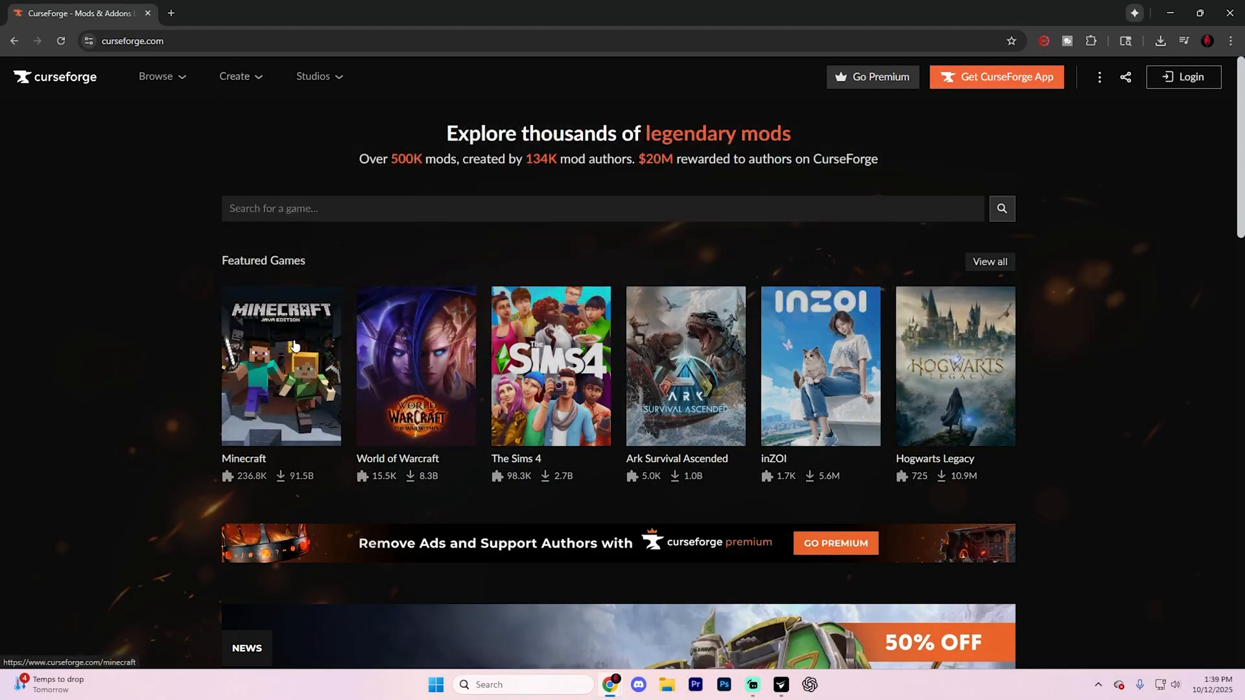
Search CurseForge's Minecraft mods for Fabric API and list its released files
left_click(280, 366)
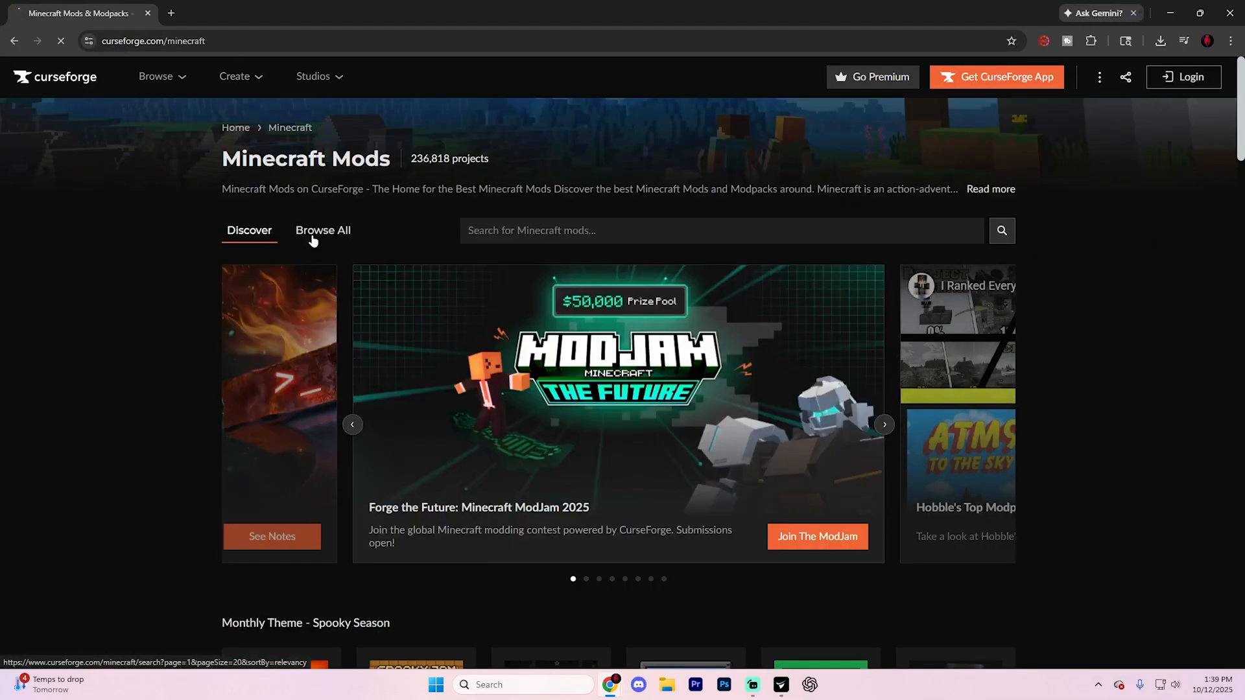
left_click(323, 231)
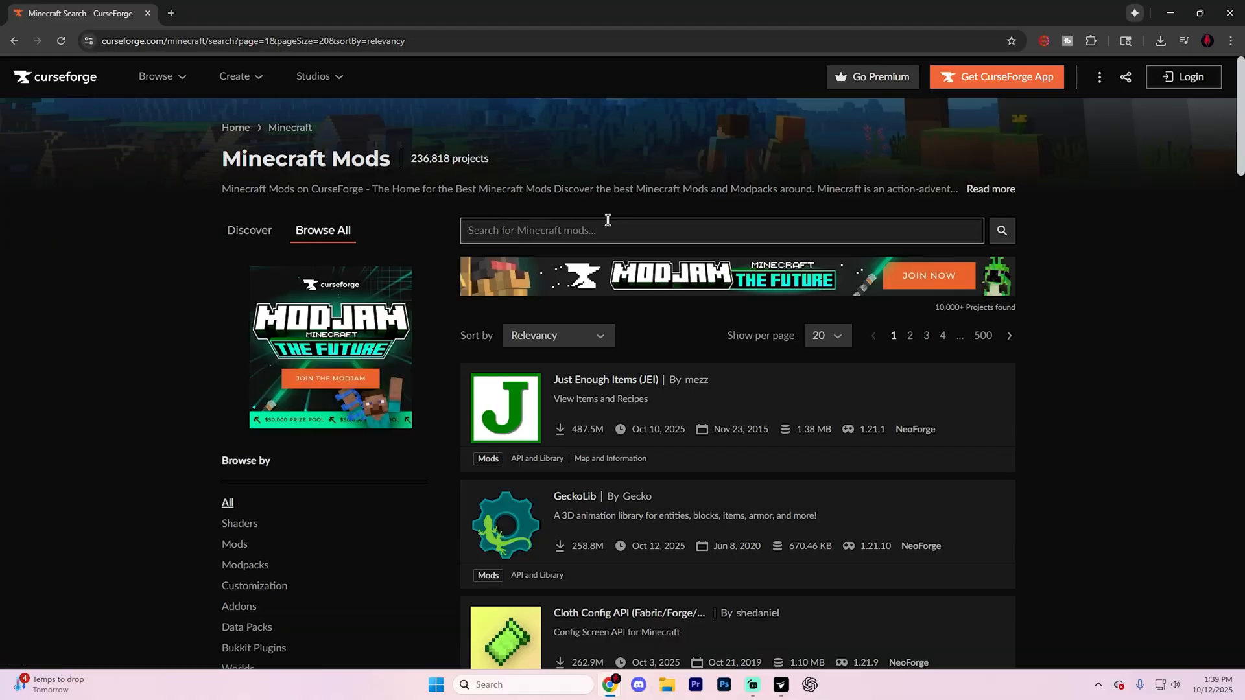
type("fabrix")
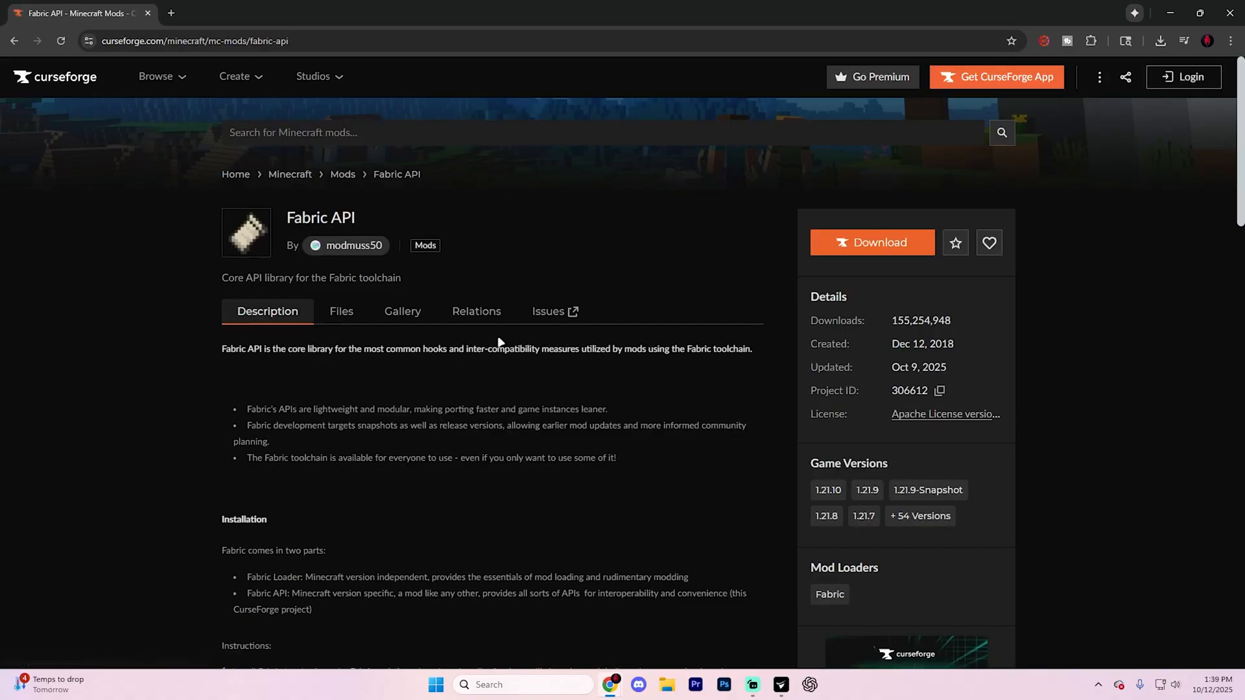
left_click(341, 312)
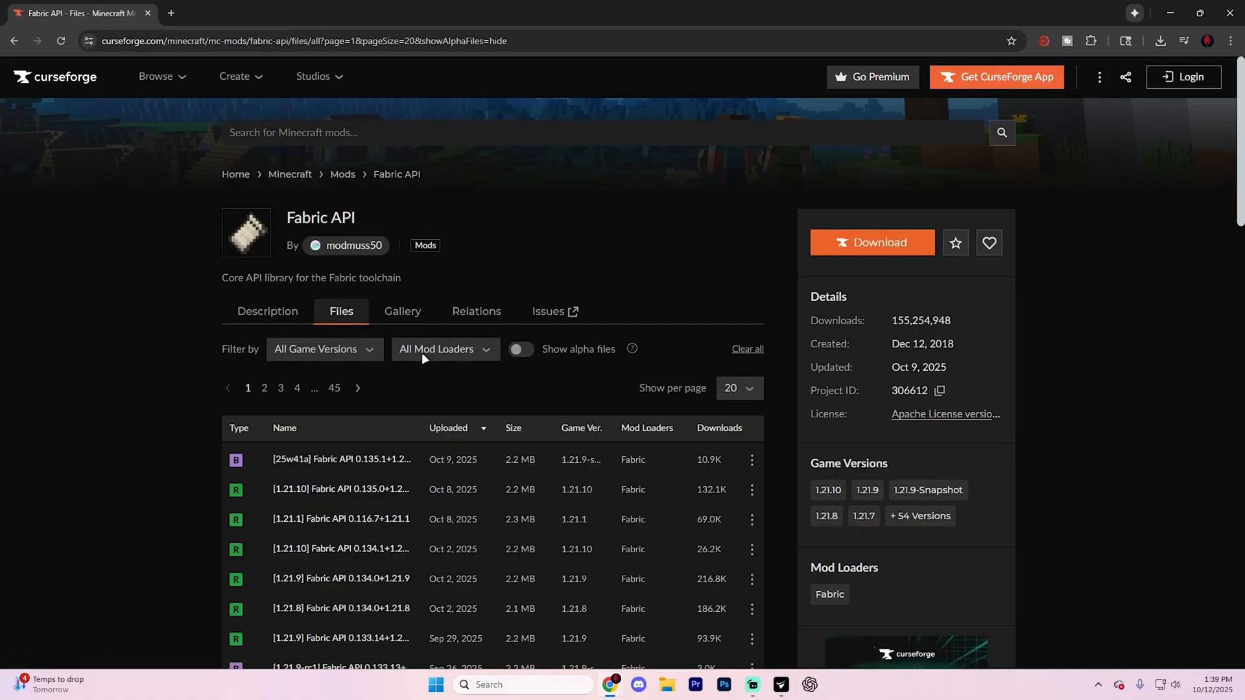
Filter Fabric API files to 1.21.10 and download the newest one, version 0.135.0
left_click(320, 349)
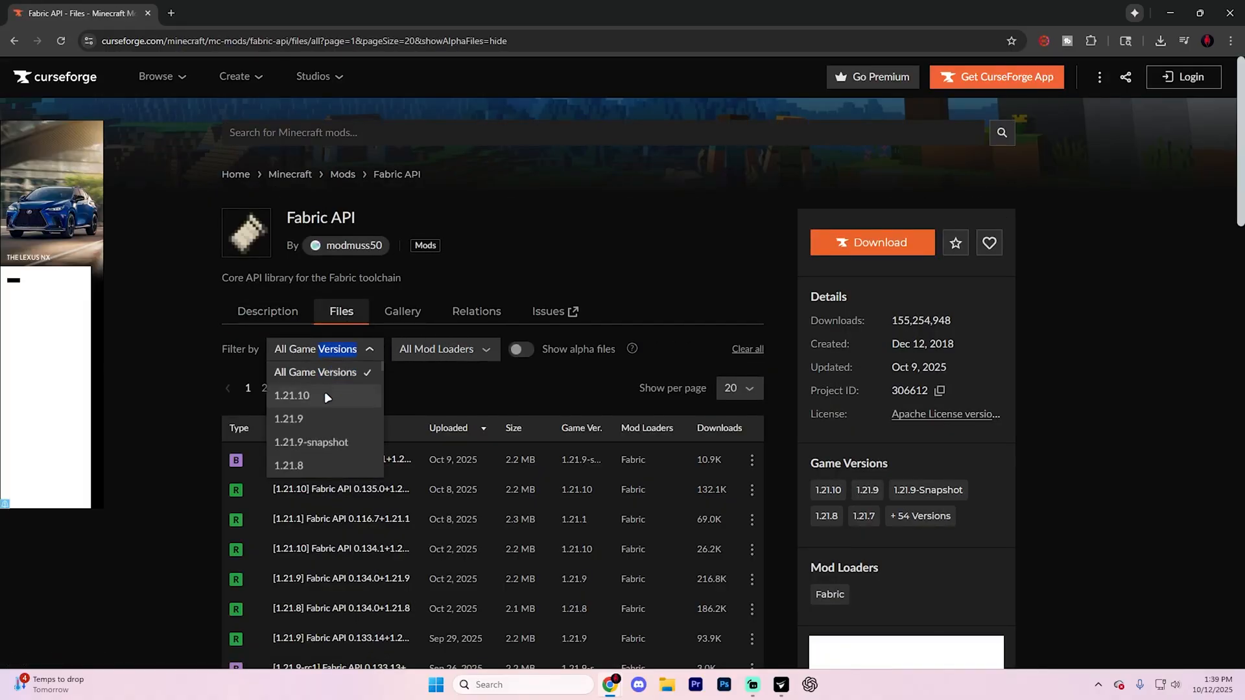
left_click(292, 396)
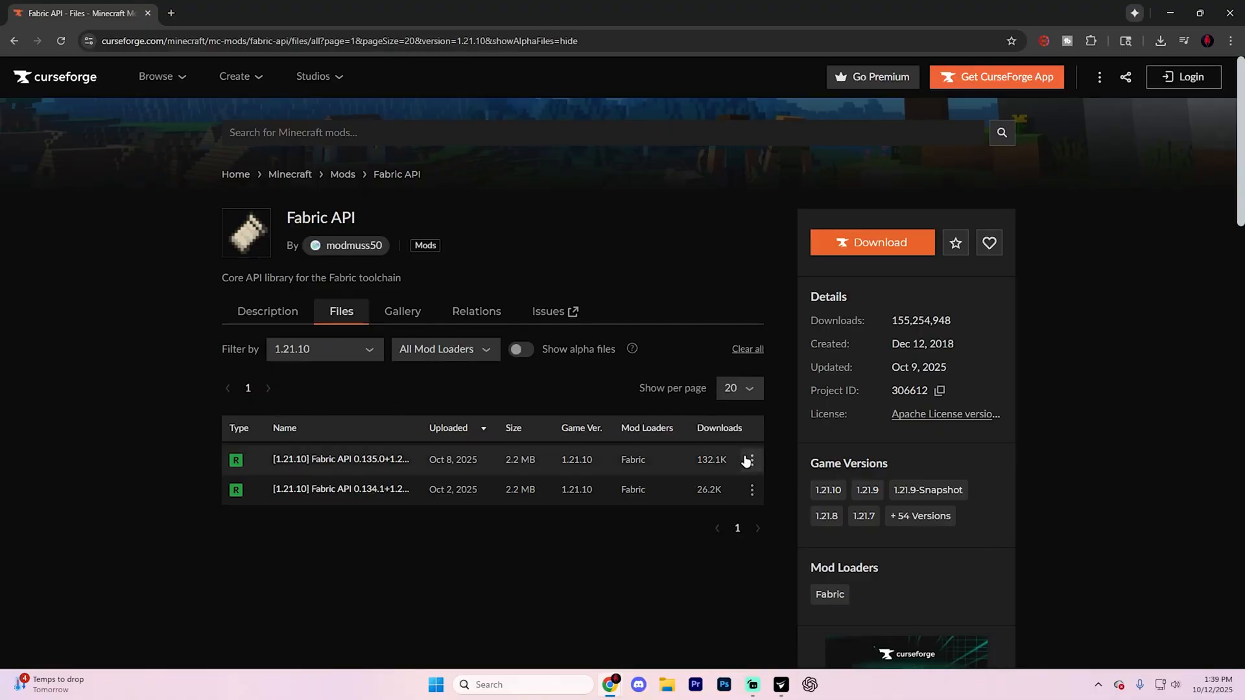
left_click(751, 460)
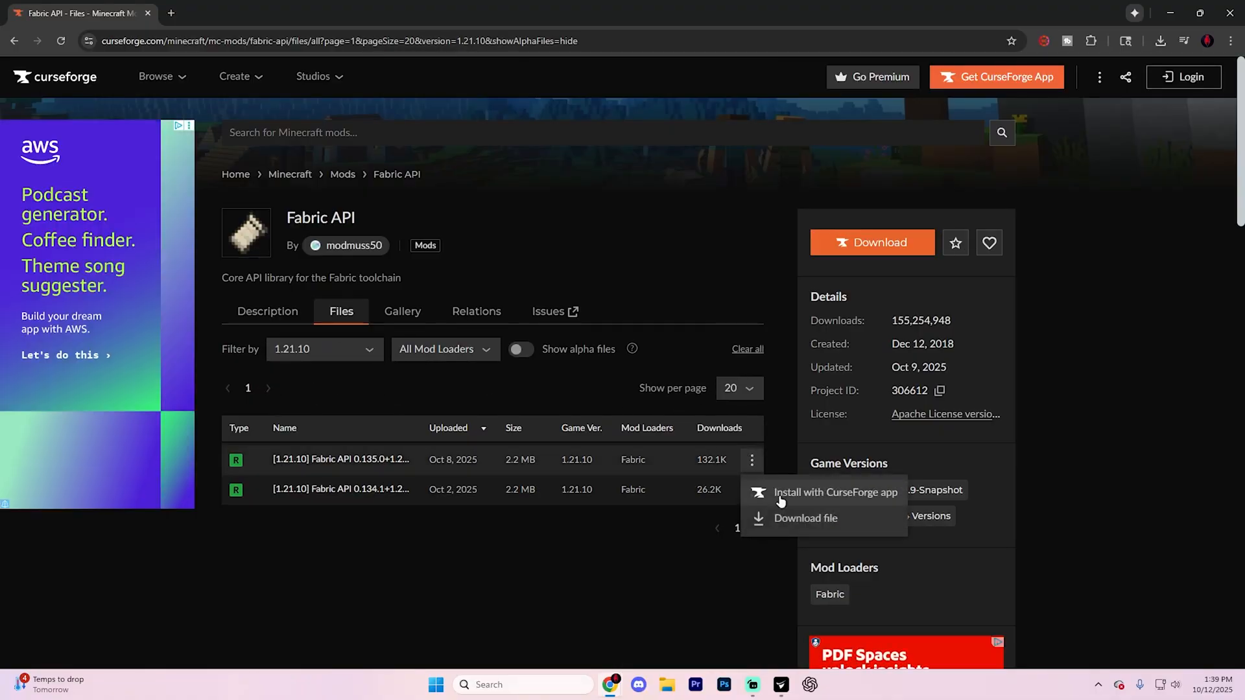
left_click(805, 517)
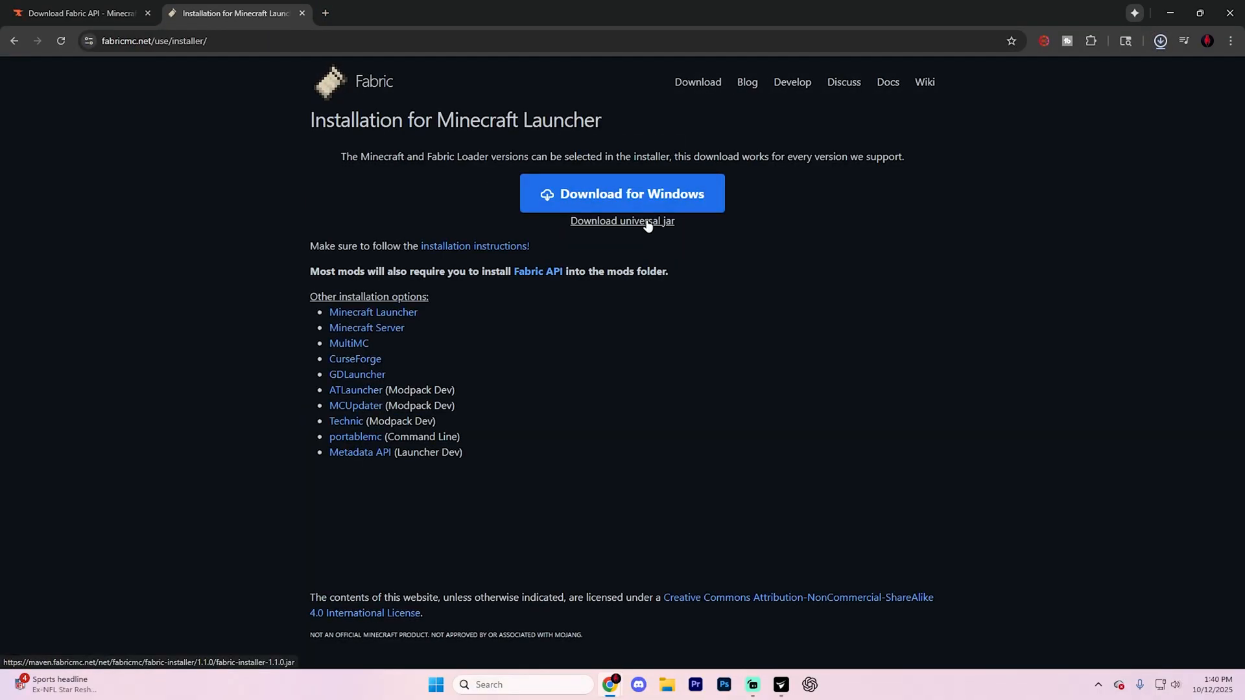
mouse_move(623, 193)
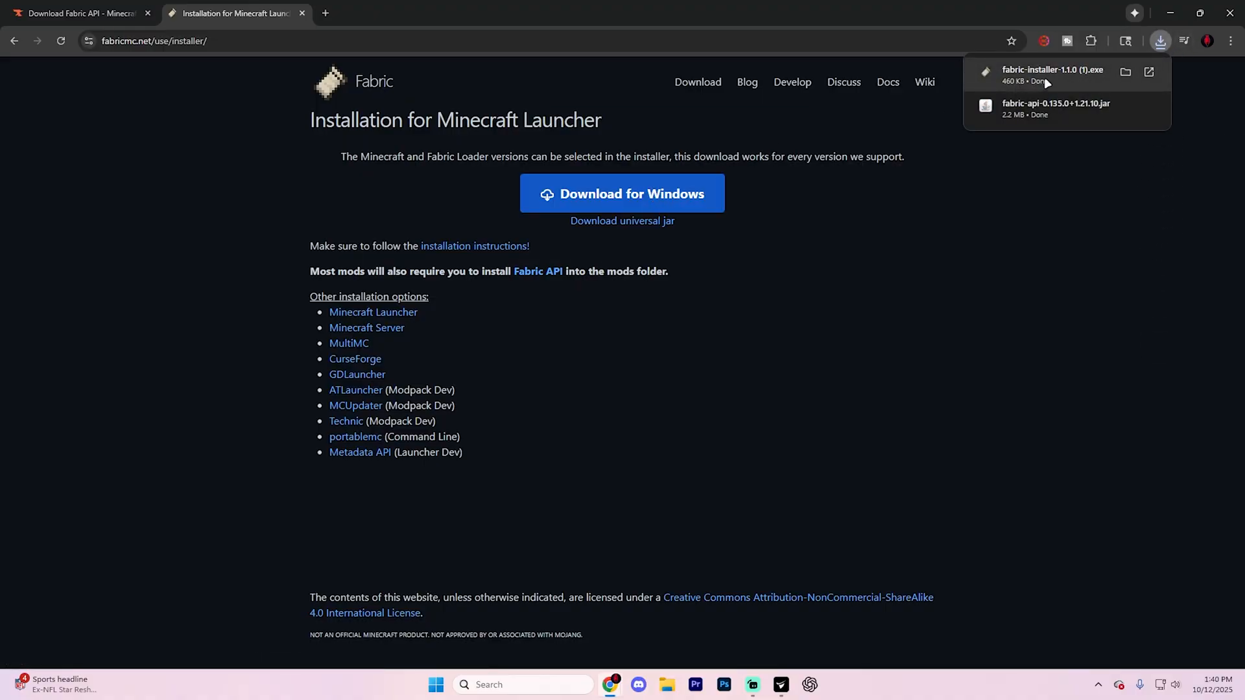
mouse_move(1053, 83)
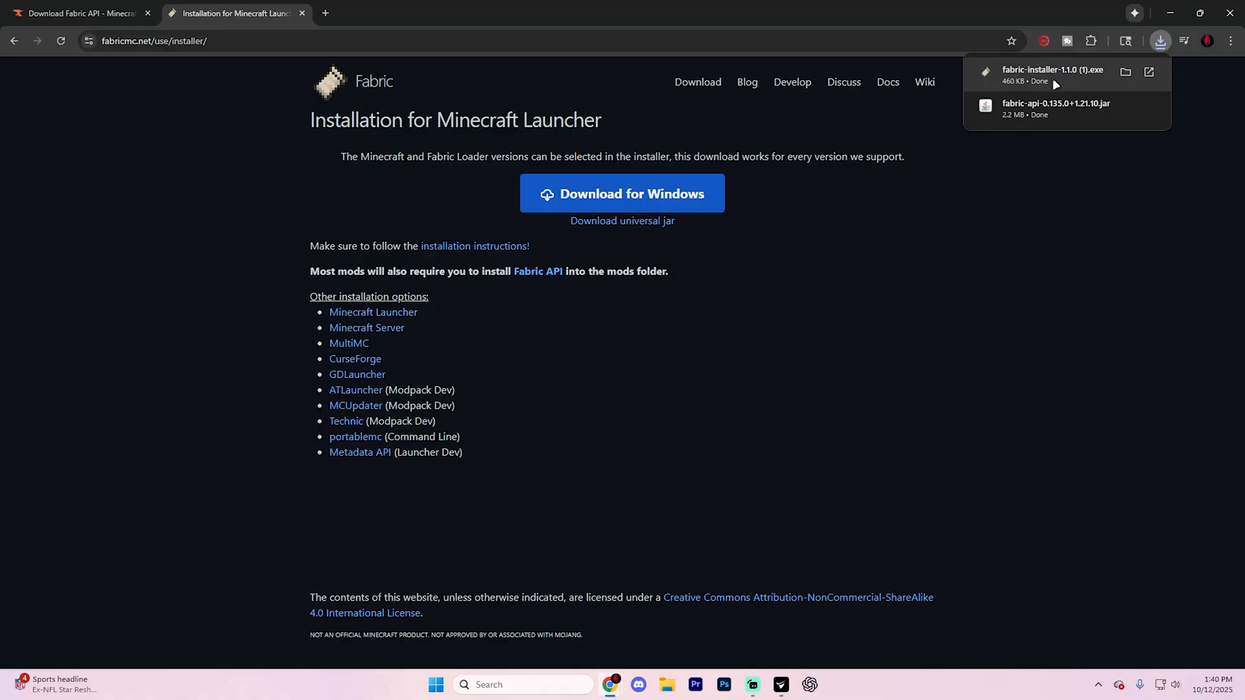
Run fabric-installer-1.1.0.exe and install Fabric loader 0.17.3 for Minecraft 1.21.10 with a profile
left_click(1052, 75)
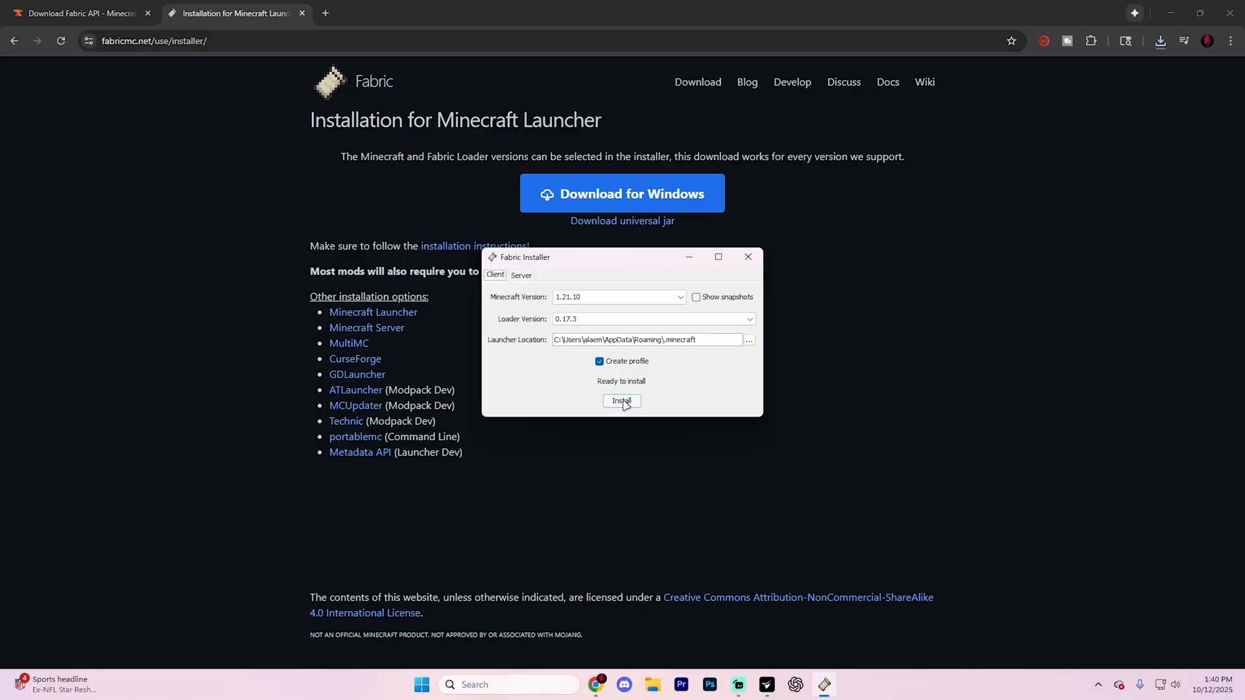
left_click(621, 401)
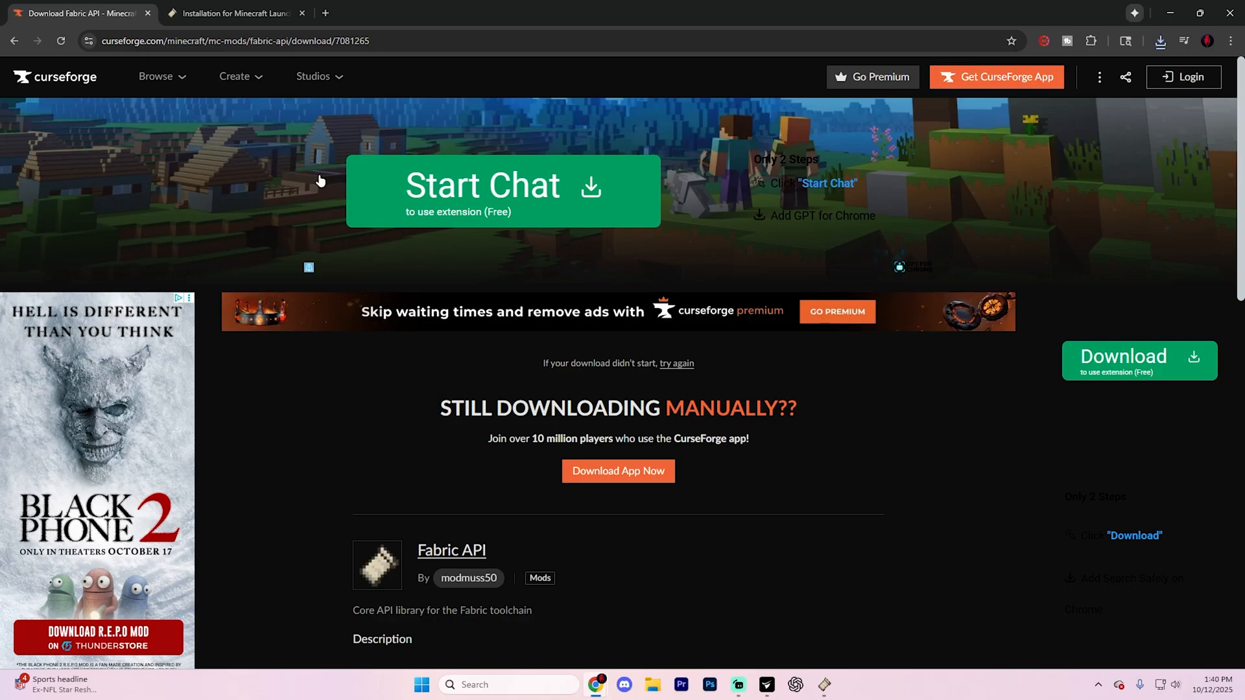
Find Xaero's World Map among CurseForge's 1.21.10 Minecraft mods and view its files
left_click(231, 13)
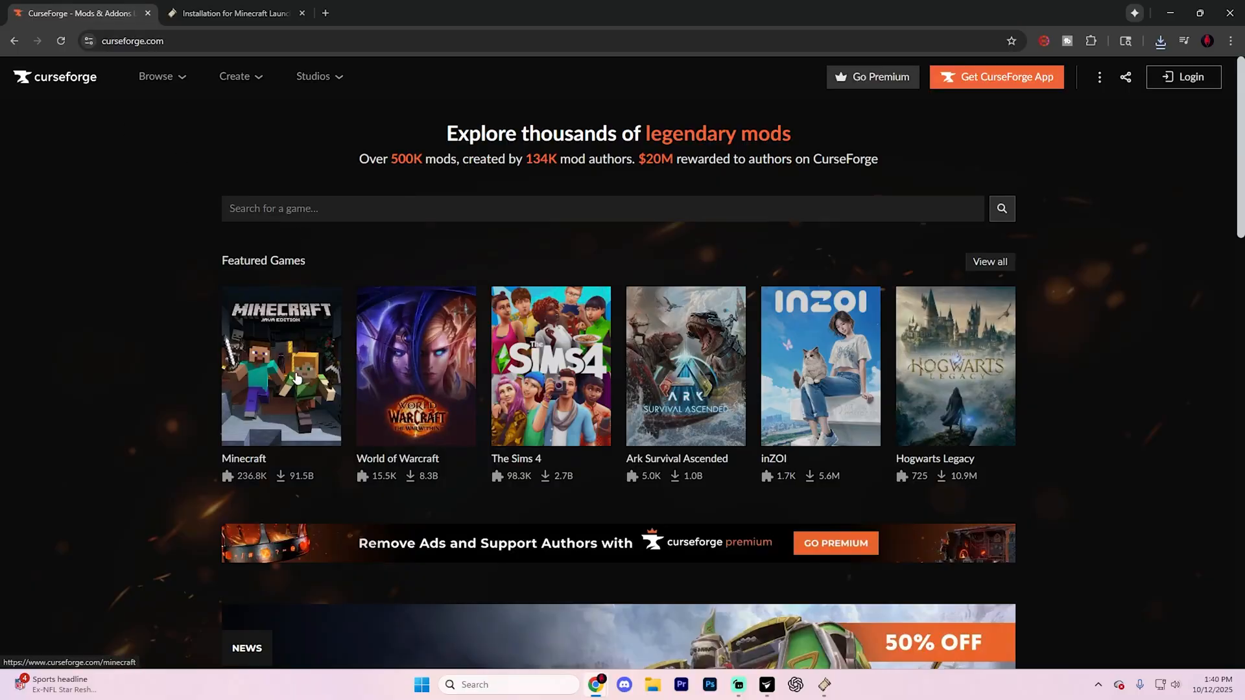
left_click(280, 366)
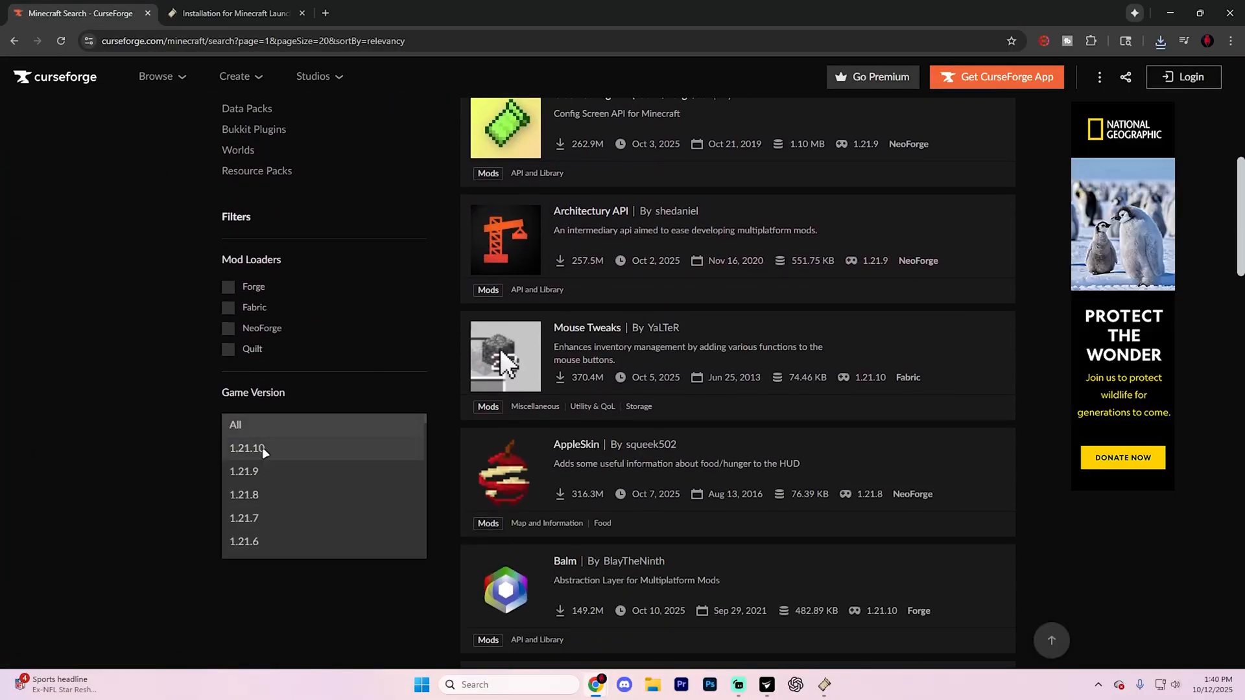
left_click(244, 448)
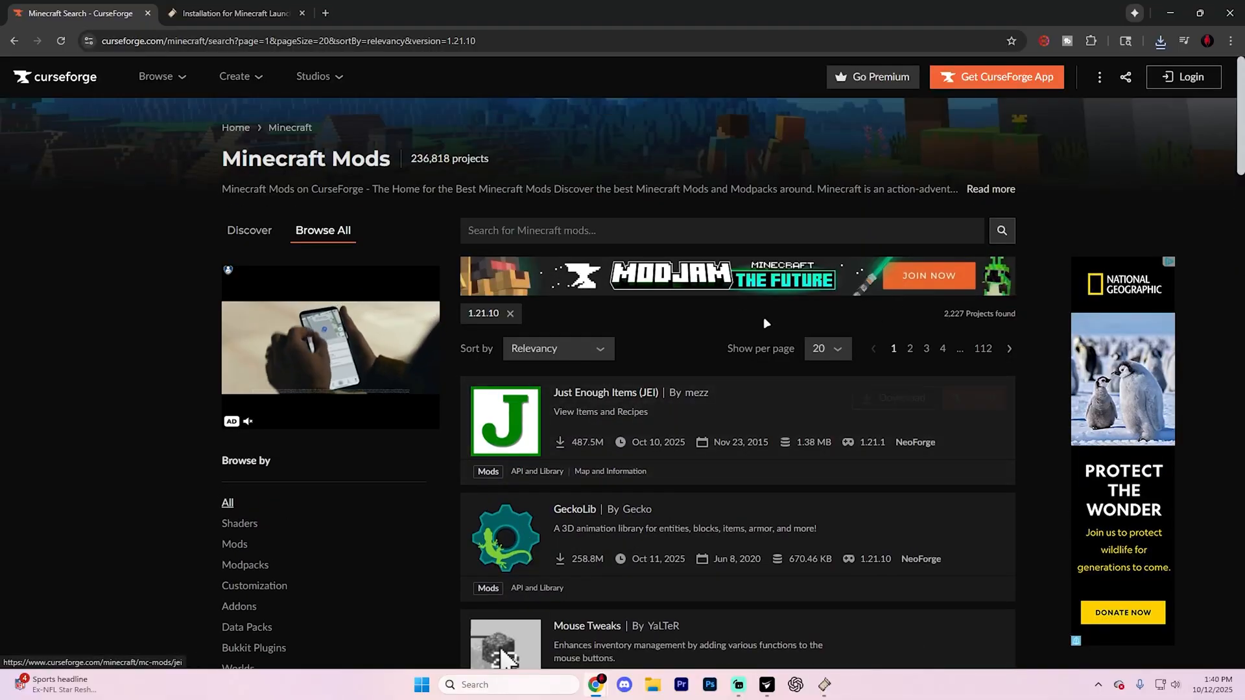
scroll("down", 3)
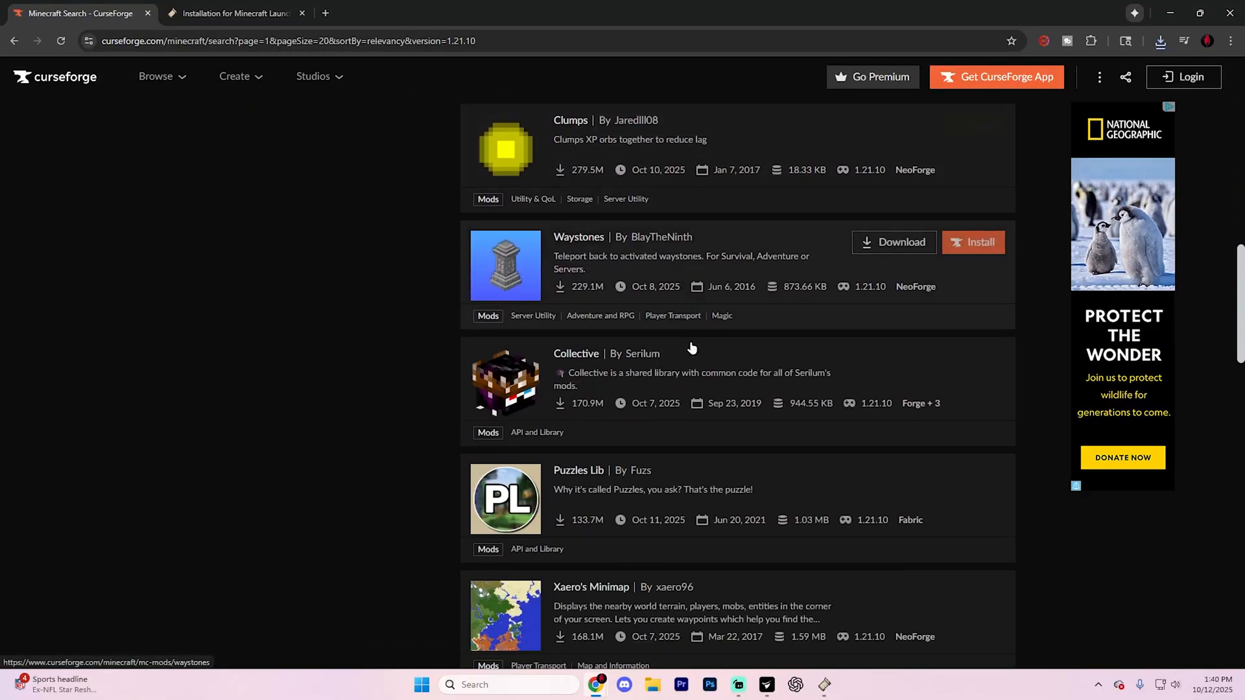
scroll("down", 3)
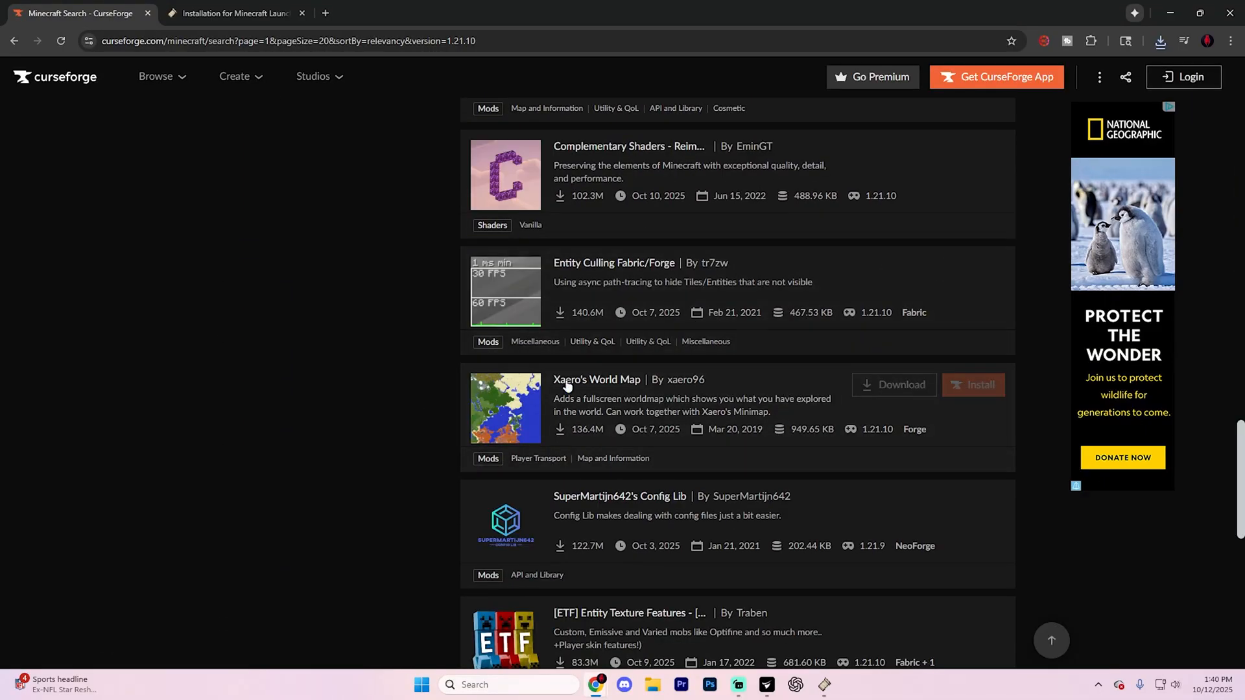
mouse_move(734, 375)
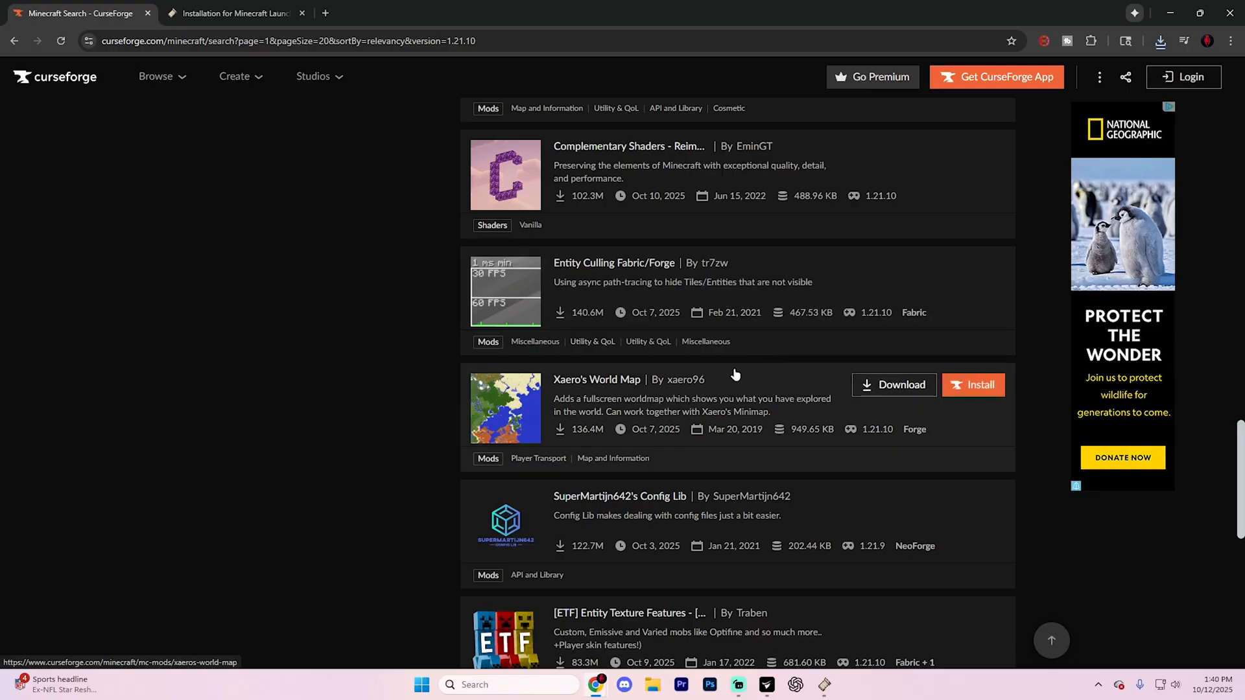
left_click(596, 380)
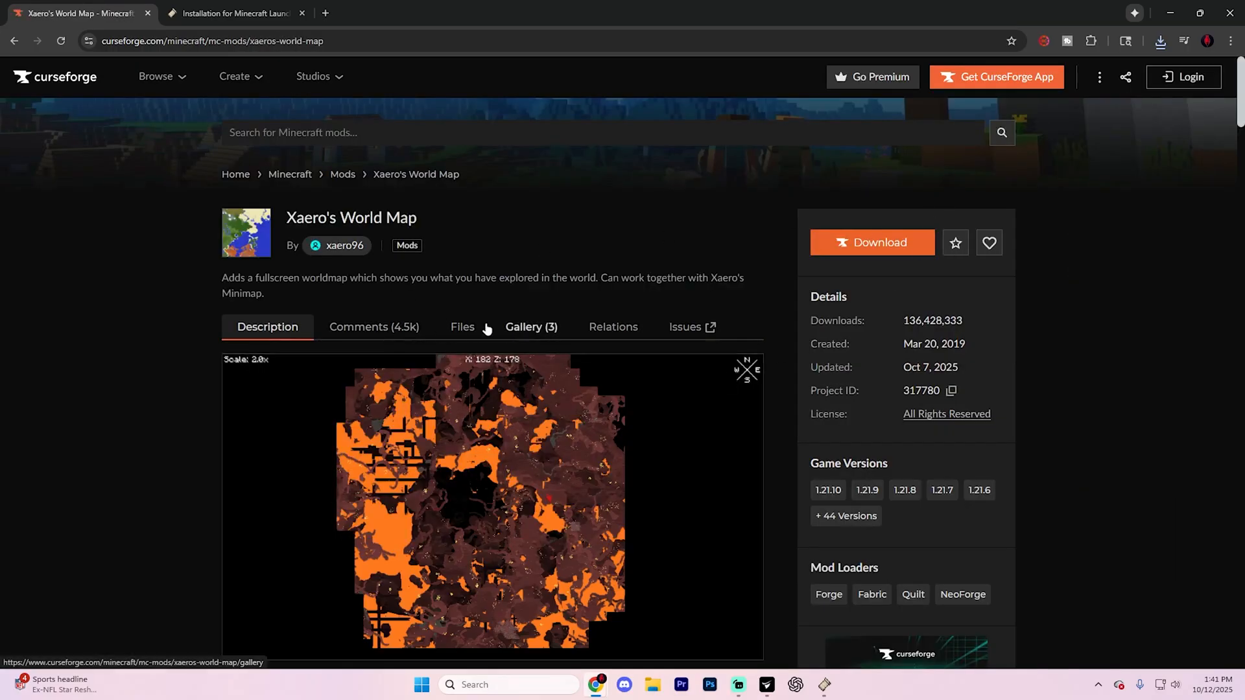
left_click(462, 326)
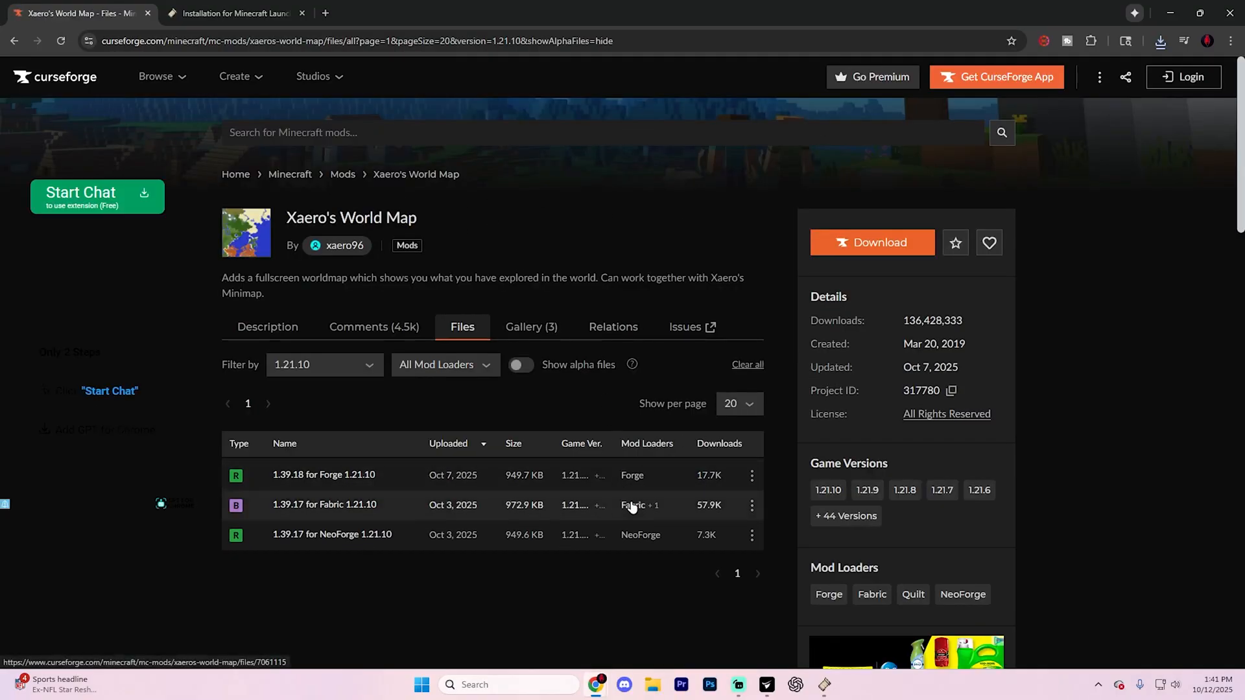
Download Xaero's World Map 1.39.17 for Fabric 1.21.10 and confirm it in Chrome's downloads
left_click(750, 504)
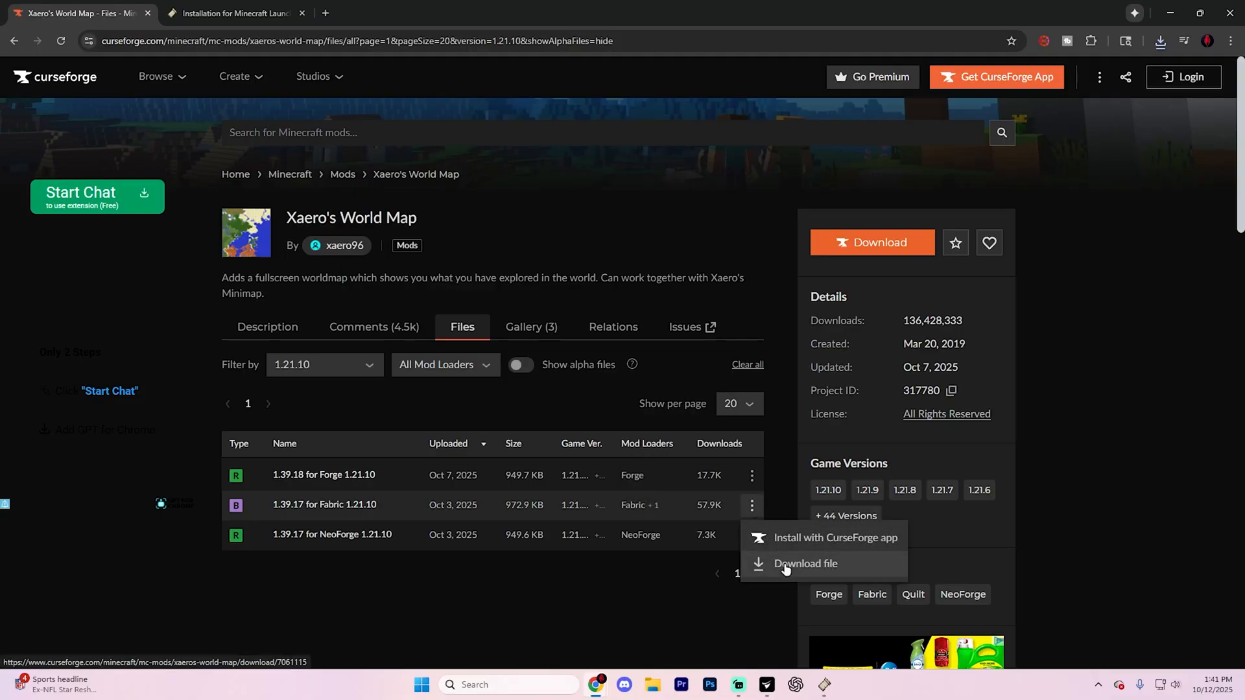
left_click(805, 563)
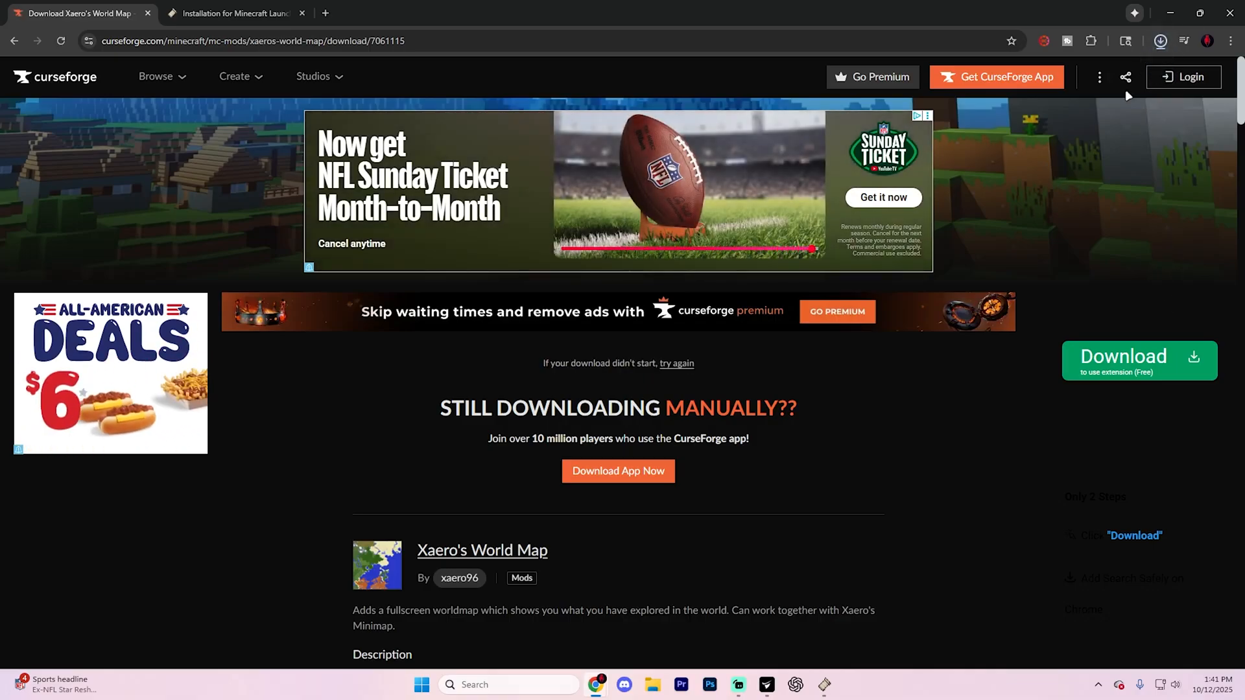
left_click(1159, 40)
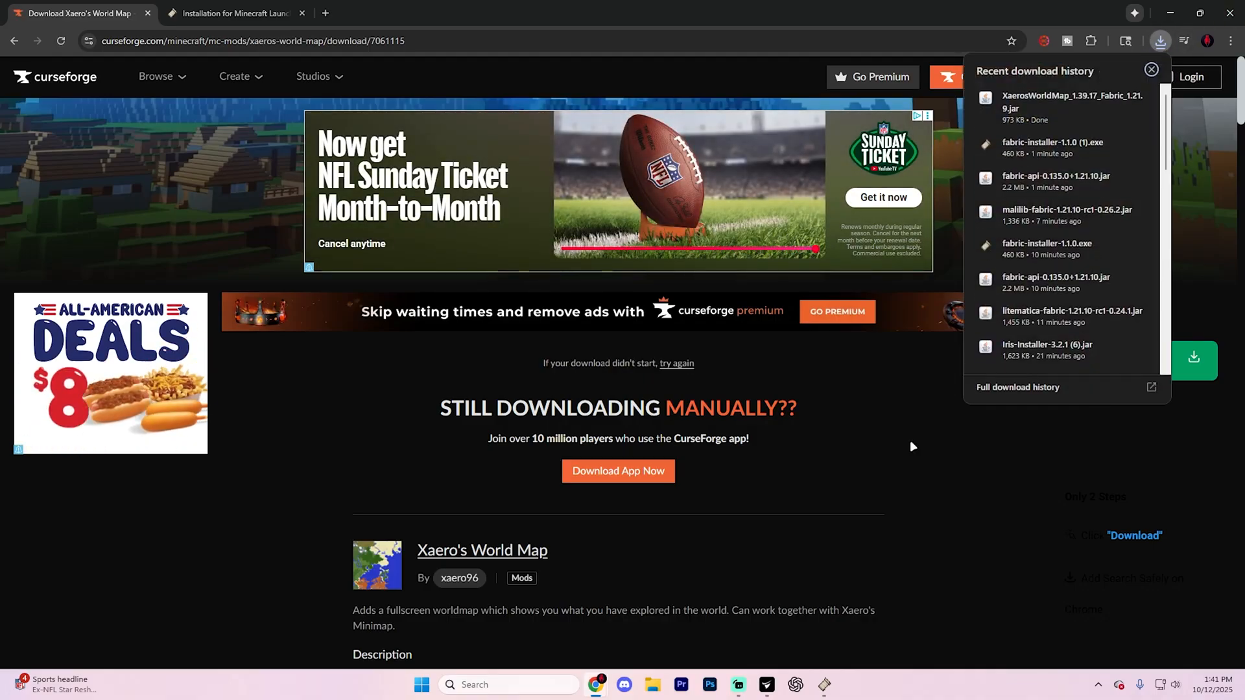
left_click(1151, 70)
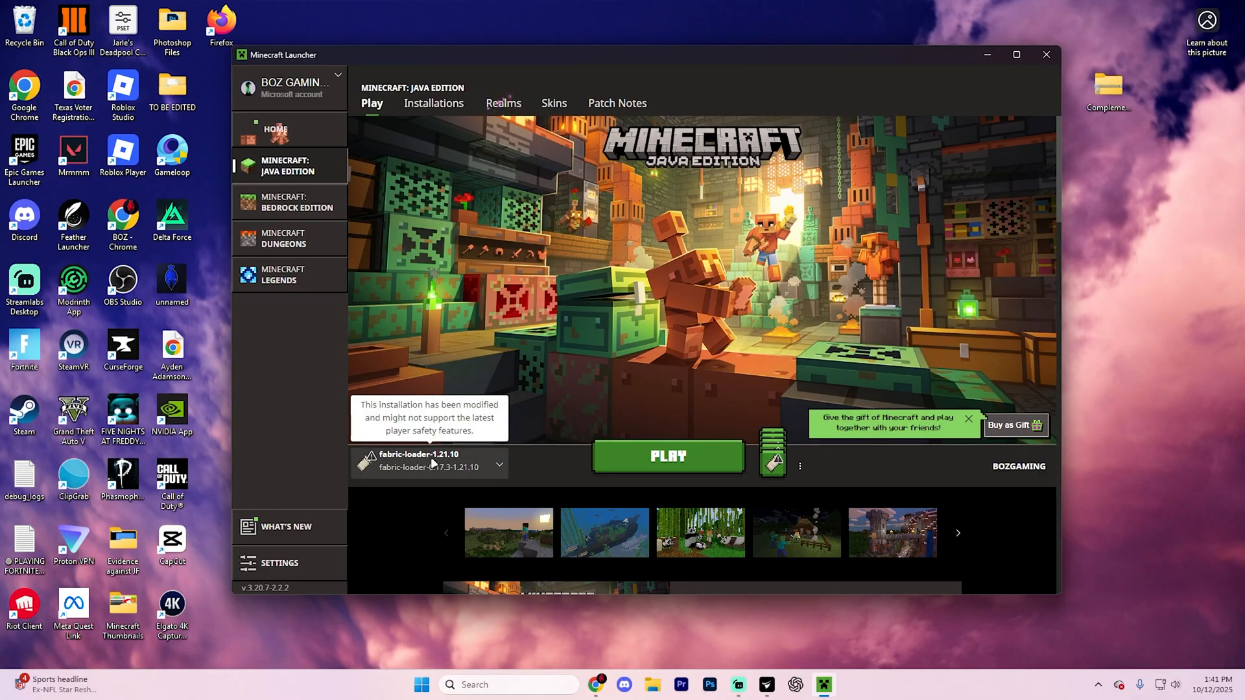
Show the Minecraft Launcher's Installations list including fabric-loader-1.21.10
left_click(499, 466)
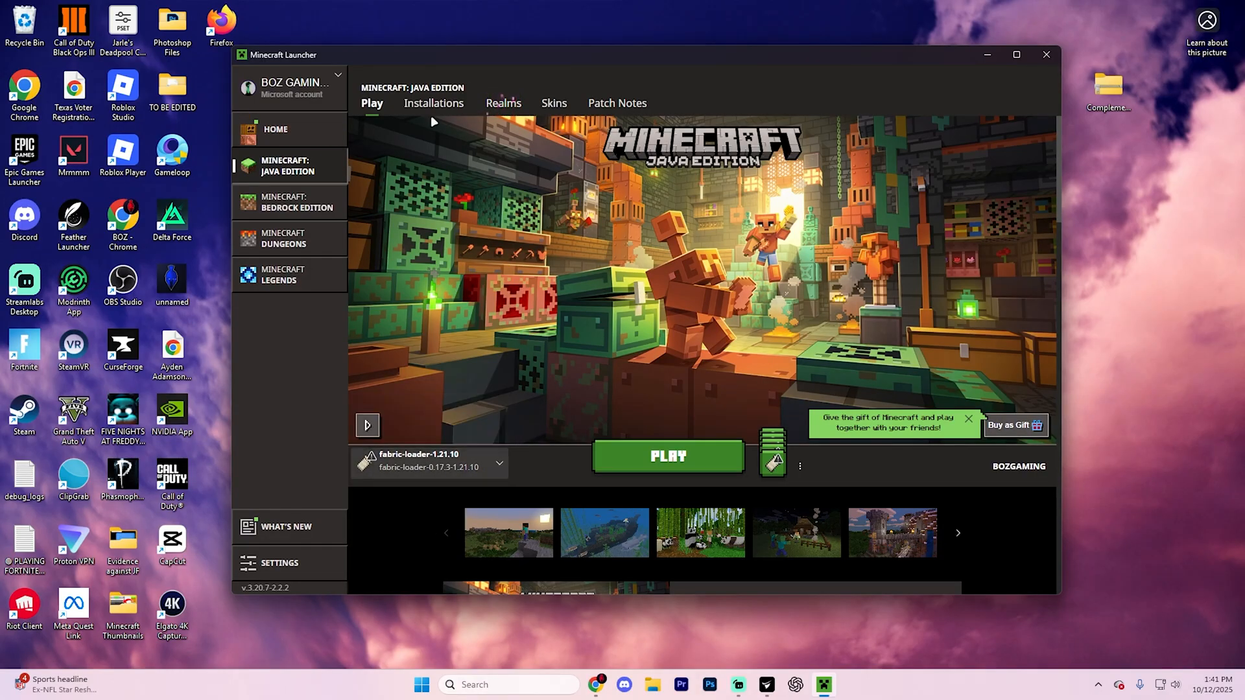
left_click(433, 104)
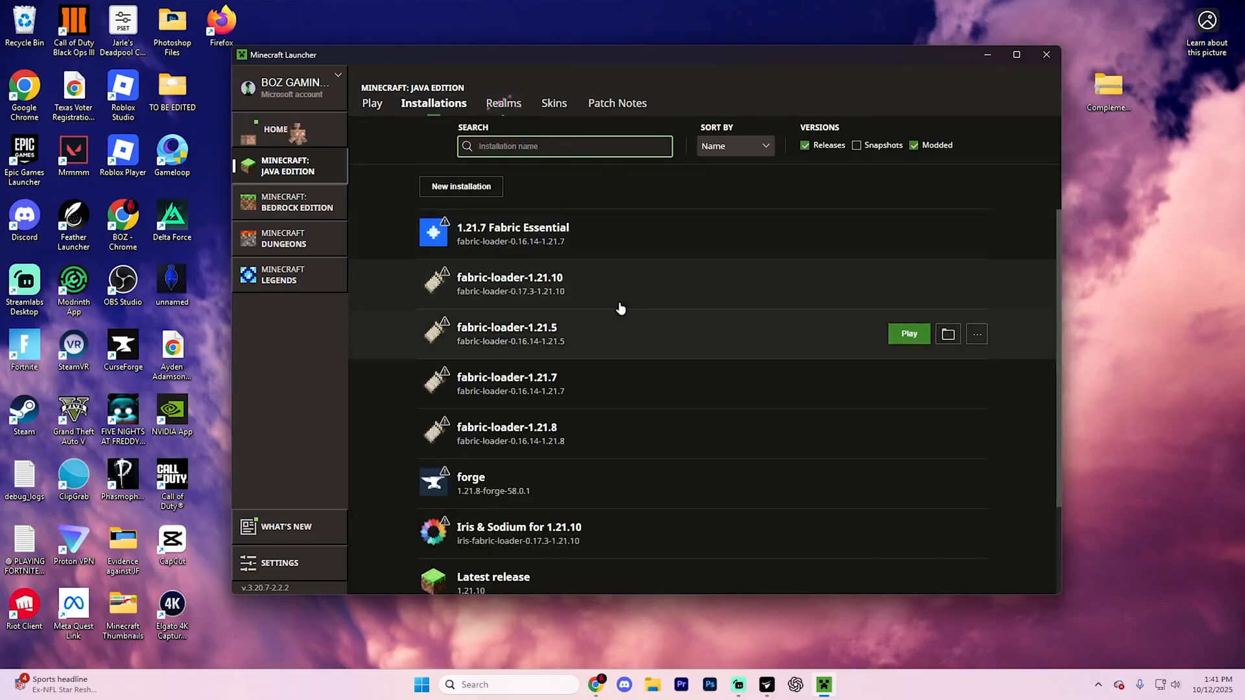
mouse_move(947, 284)
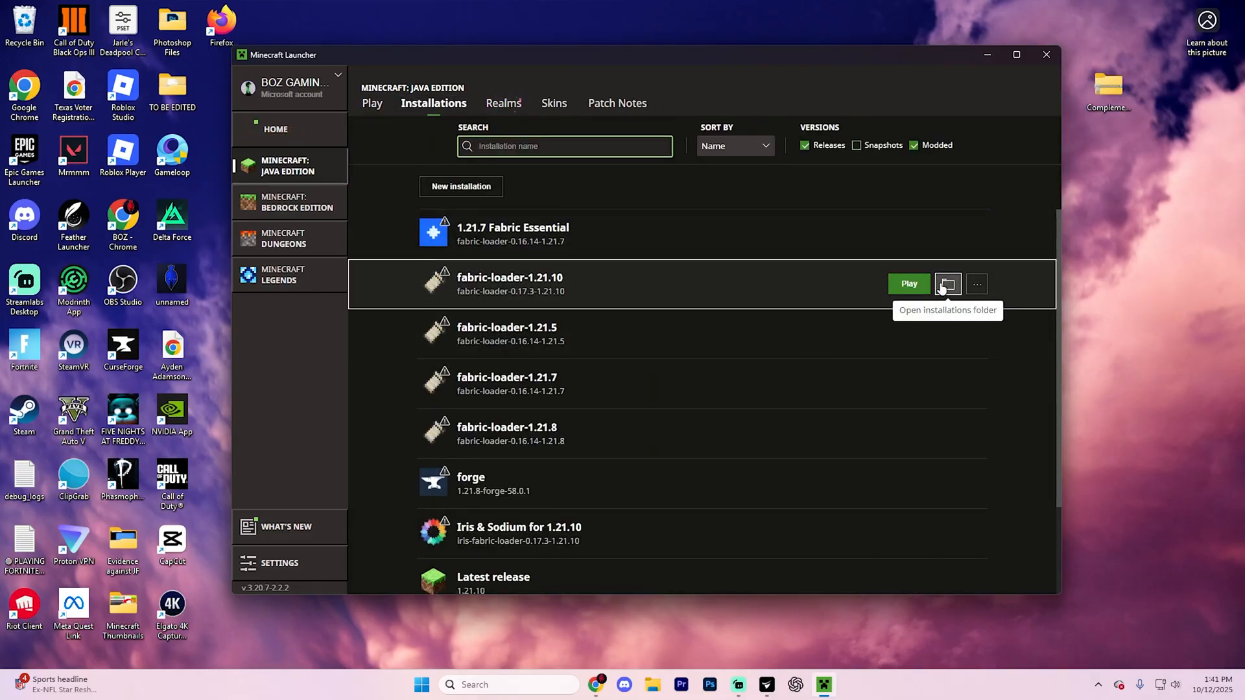
Empty fabric-loader-1.21.10's mods folder and select the downloaded Fabric API jar in Downloads
left_click(947, 284)
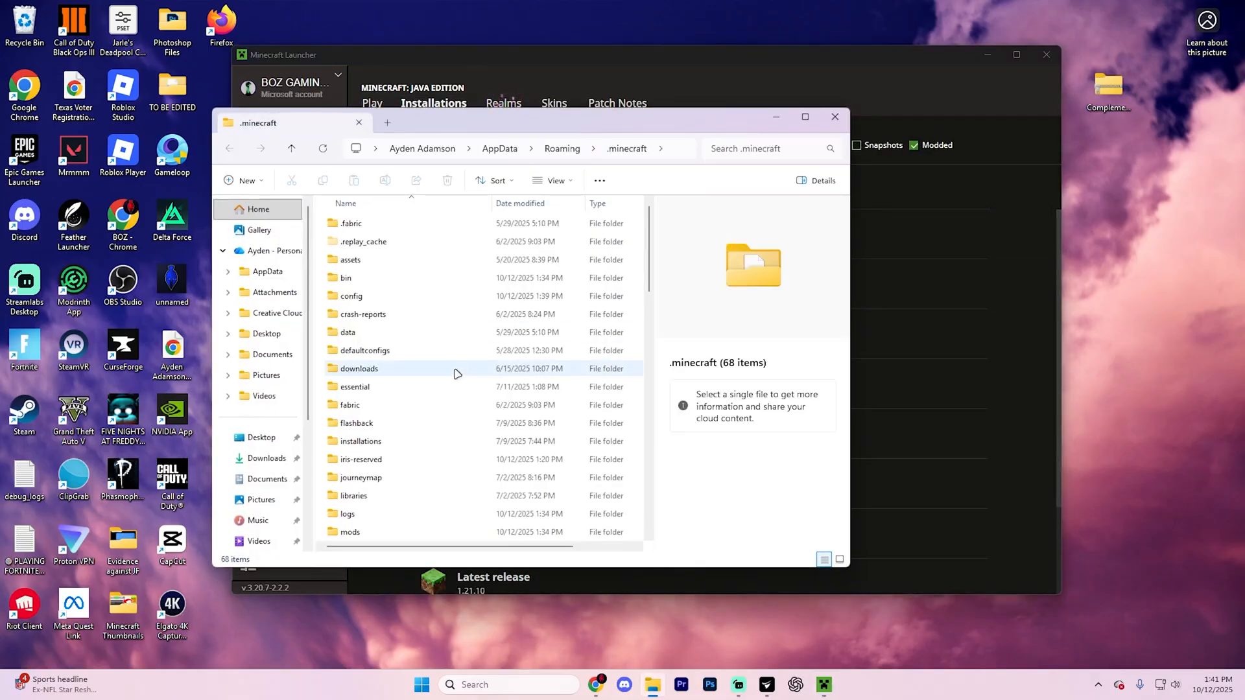
double_click(347, 532)
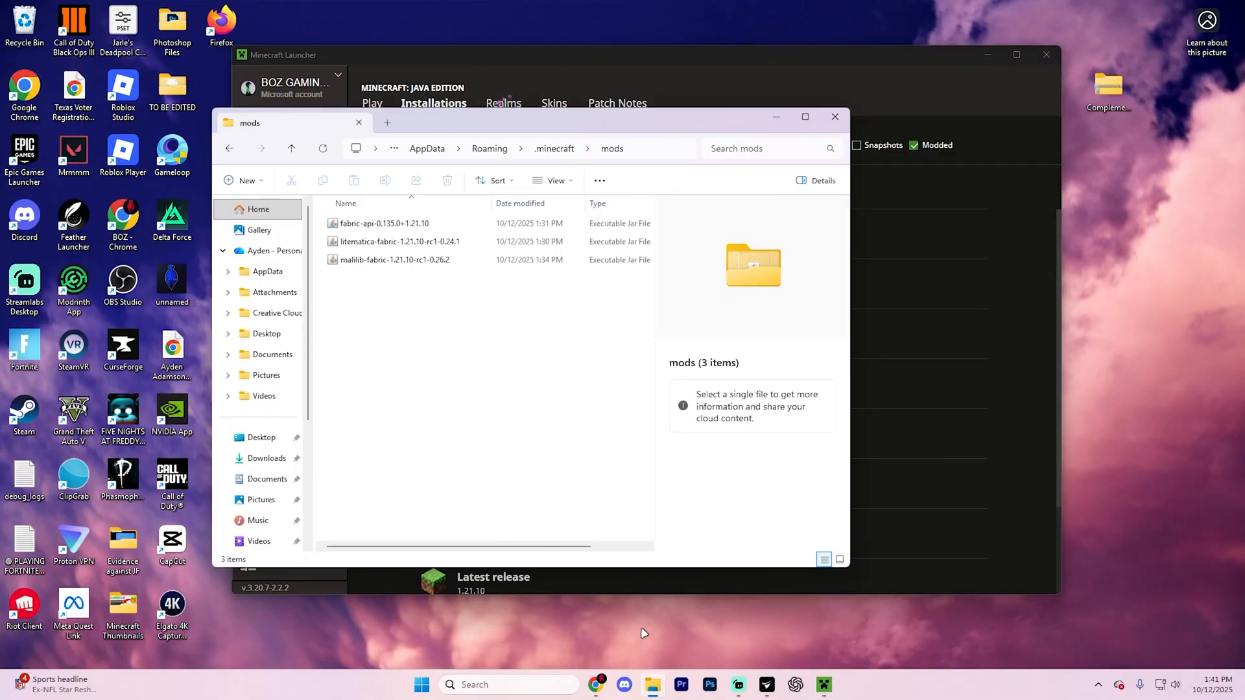
right_click(652, 685)
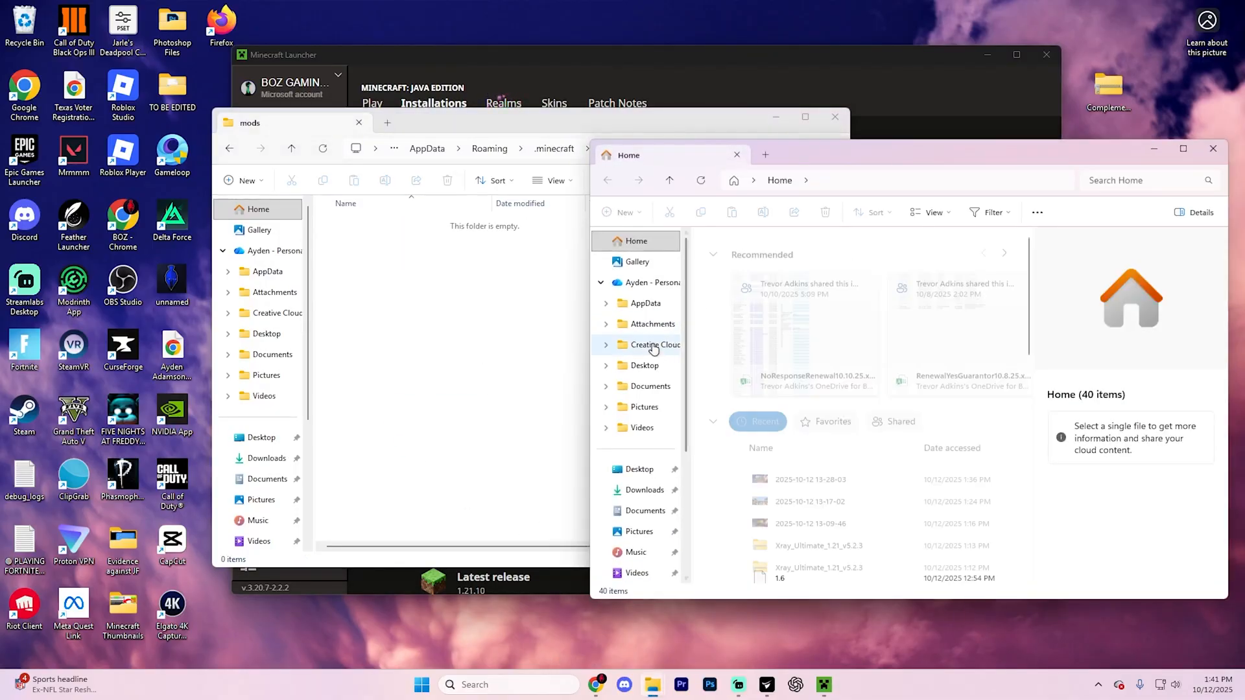
left_click(645, 490)
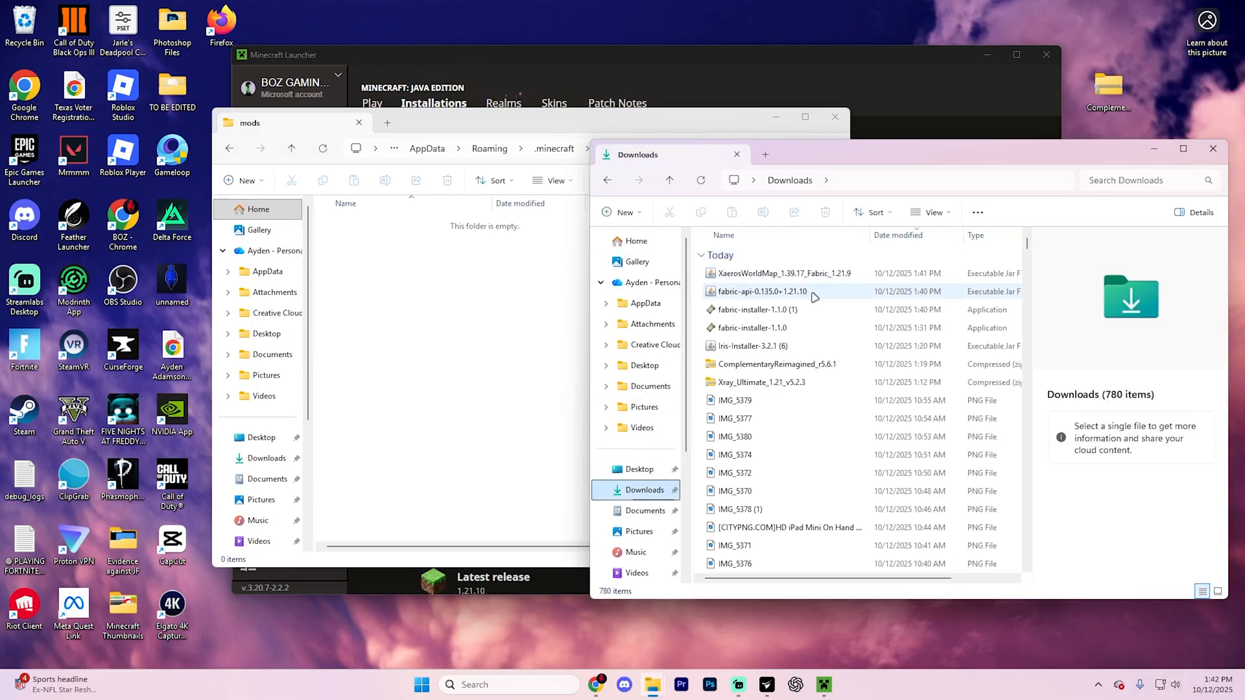
left_click(782, 274)
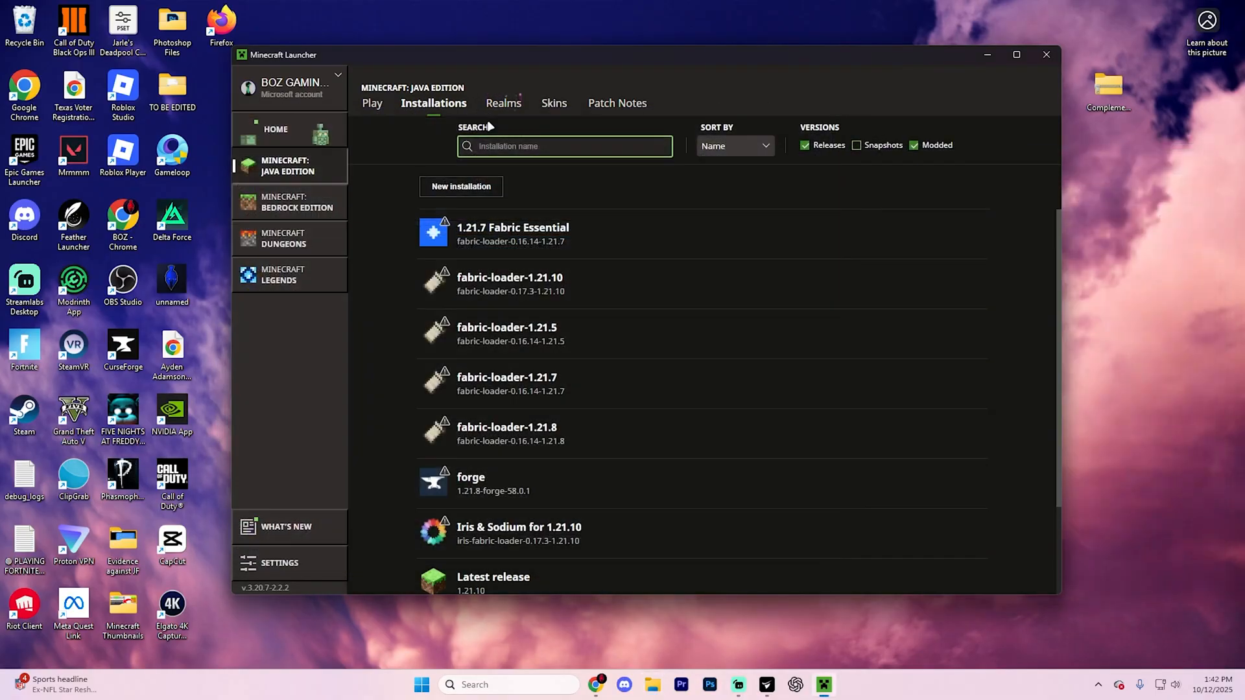
Start Minecraft from the Play screen with the fabric-loader-1.21.10 profile selected
left_click(372, 104)
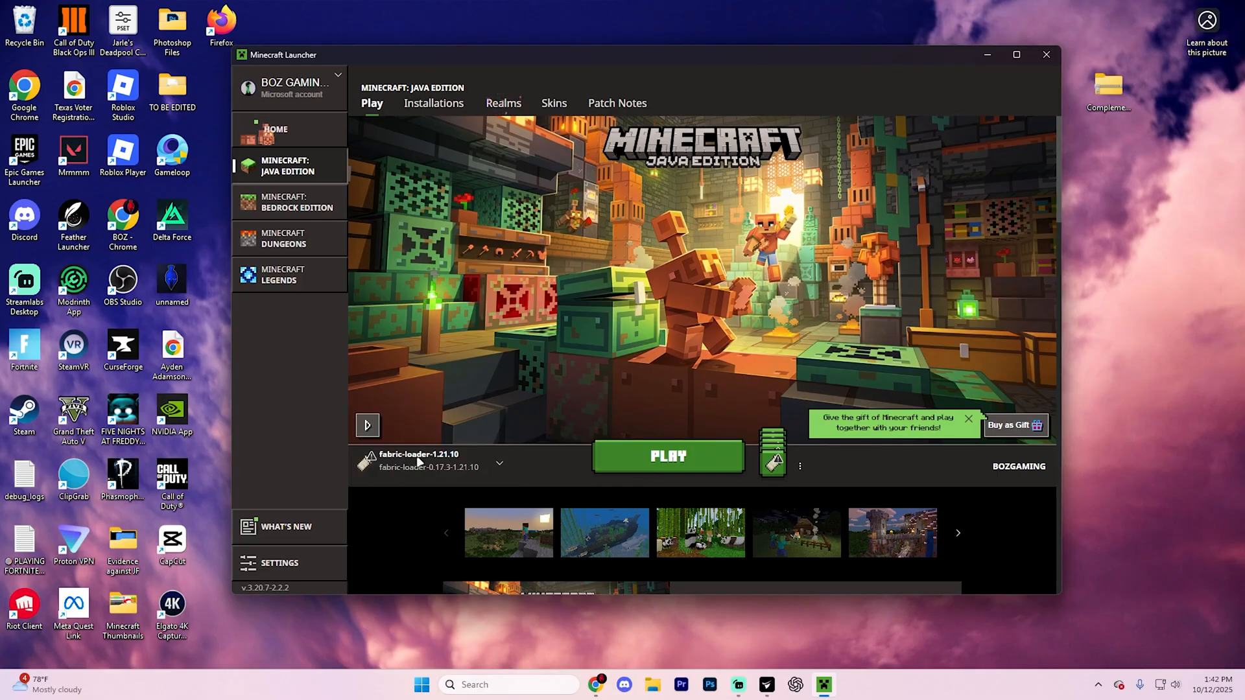
left_click(668, 456)
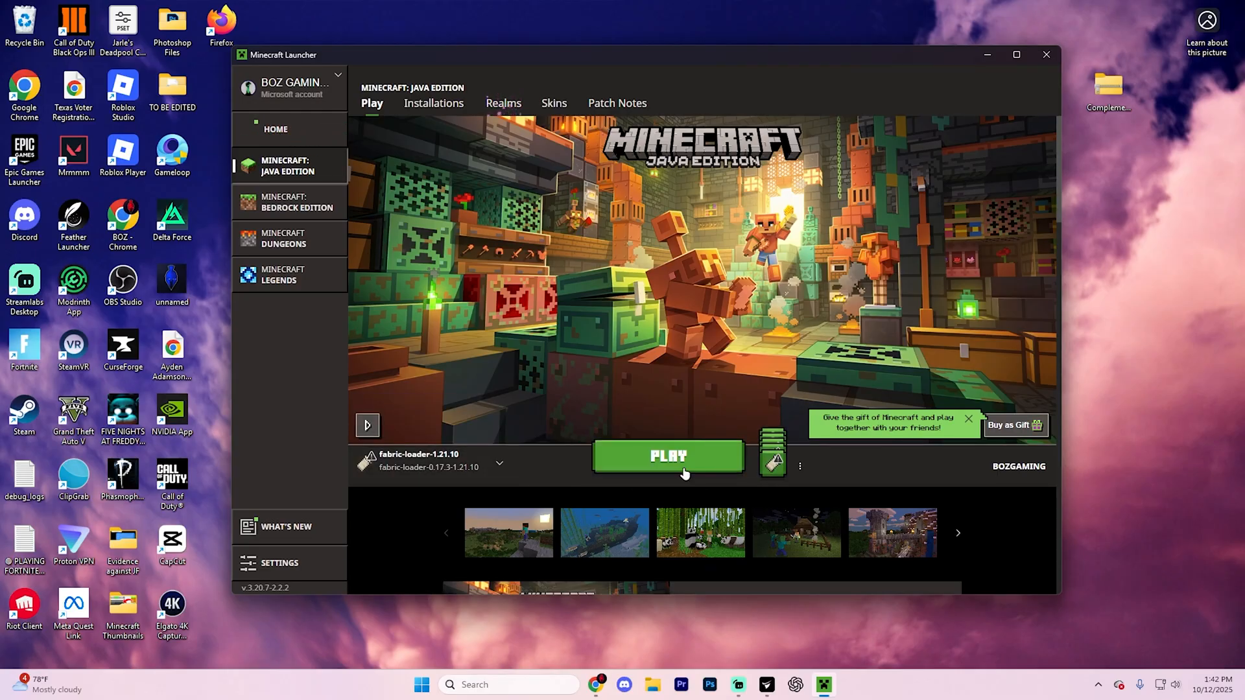
left_click(667, 455)
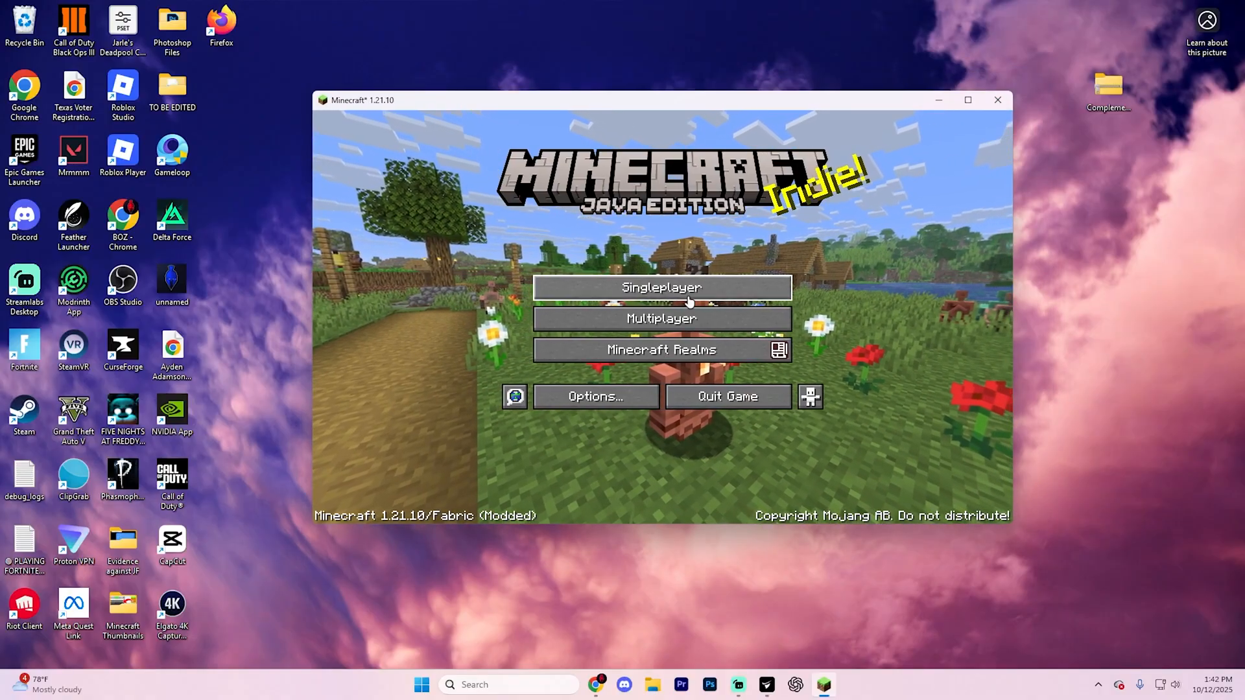
Load the singleplayer world named 'world' and view the island on Xaero's full-screen map
left_click(661, 286)
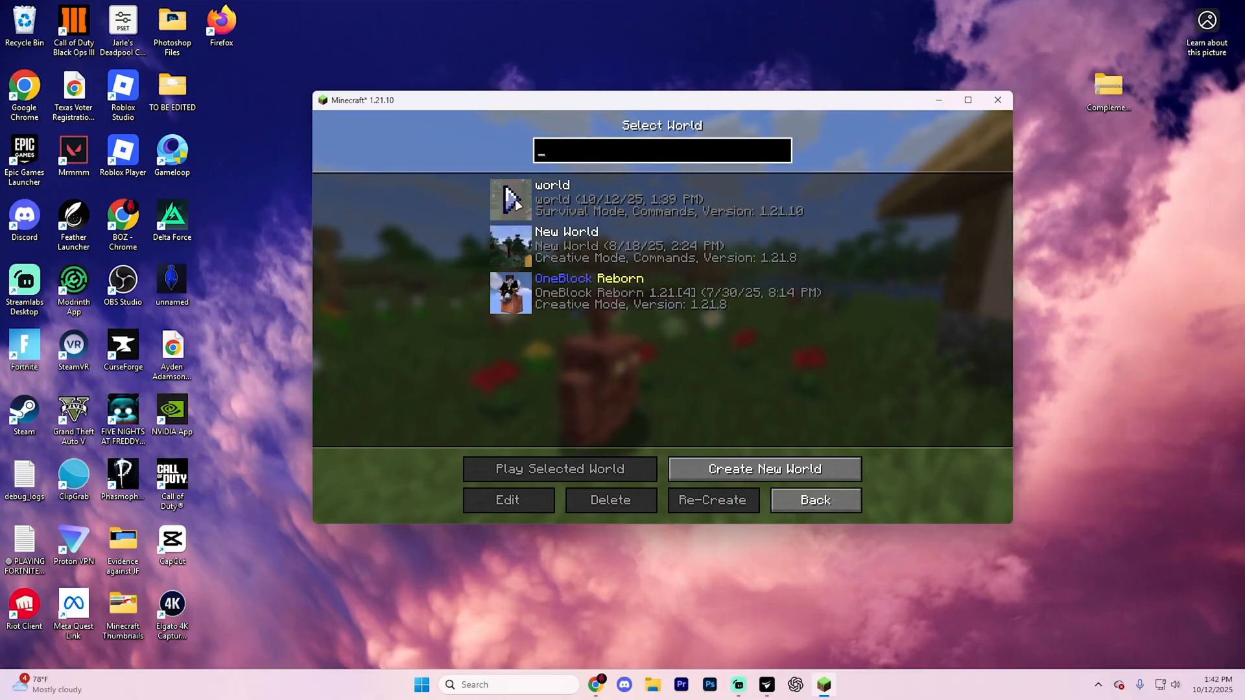
left_click(559, 468)
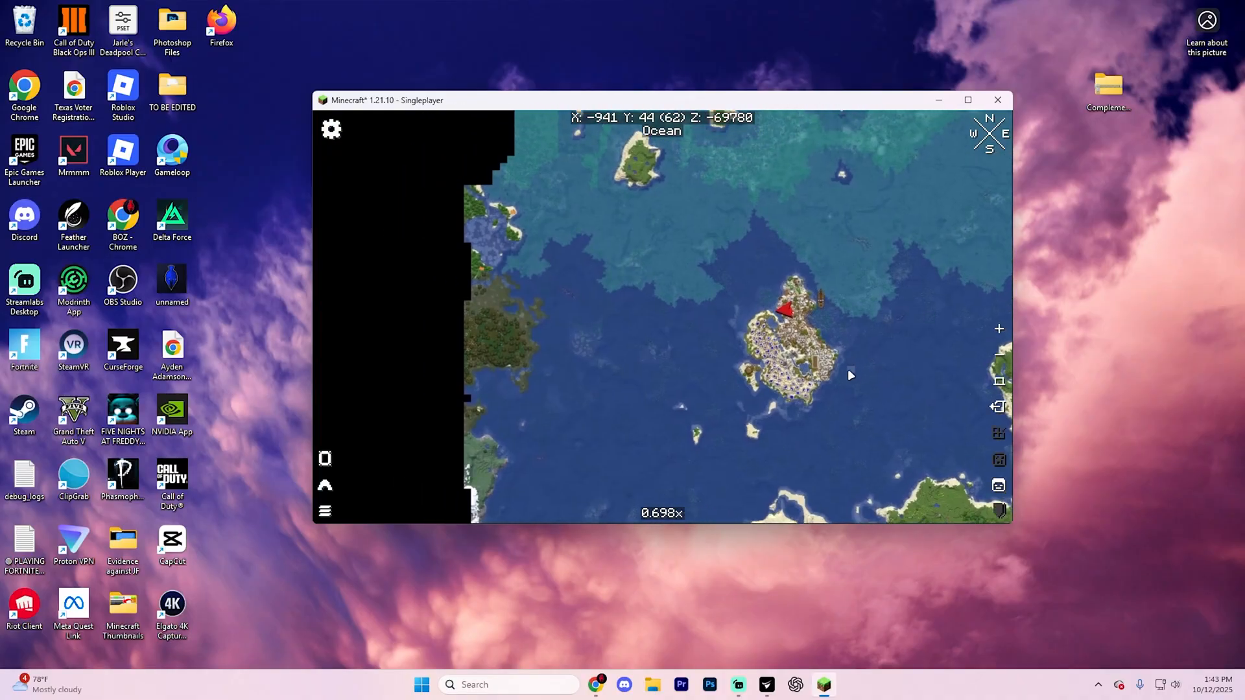
scroll("up", 3)
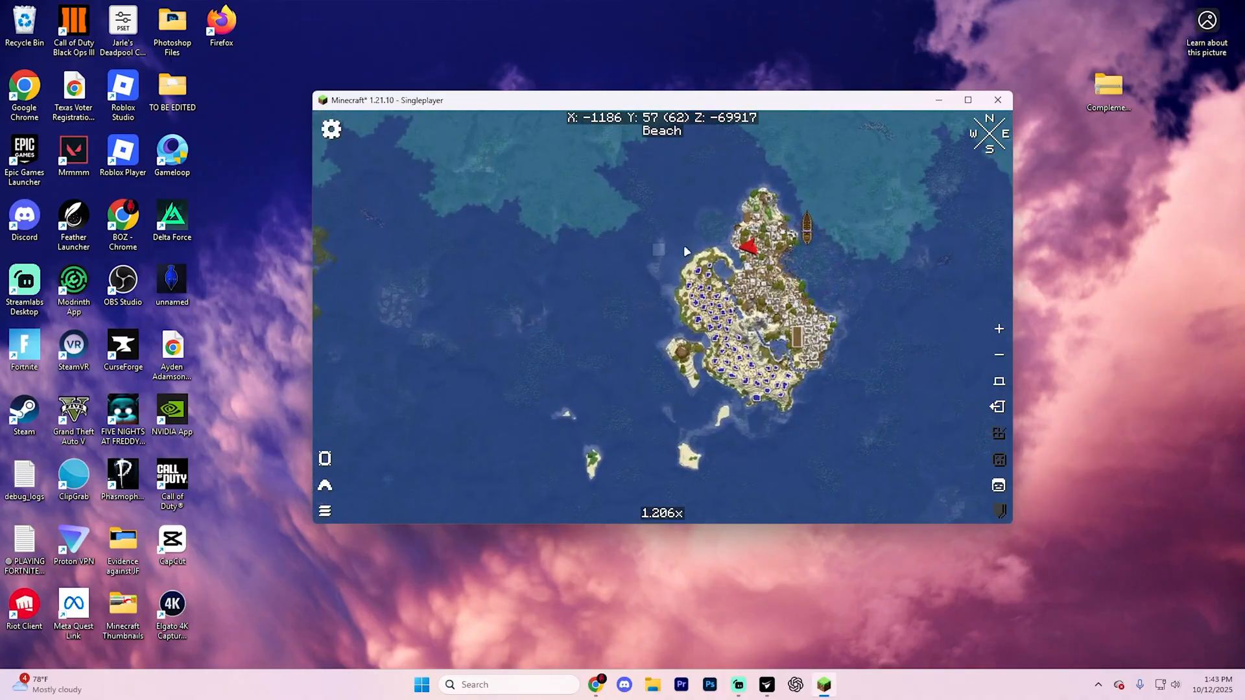